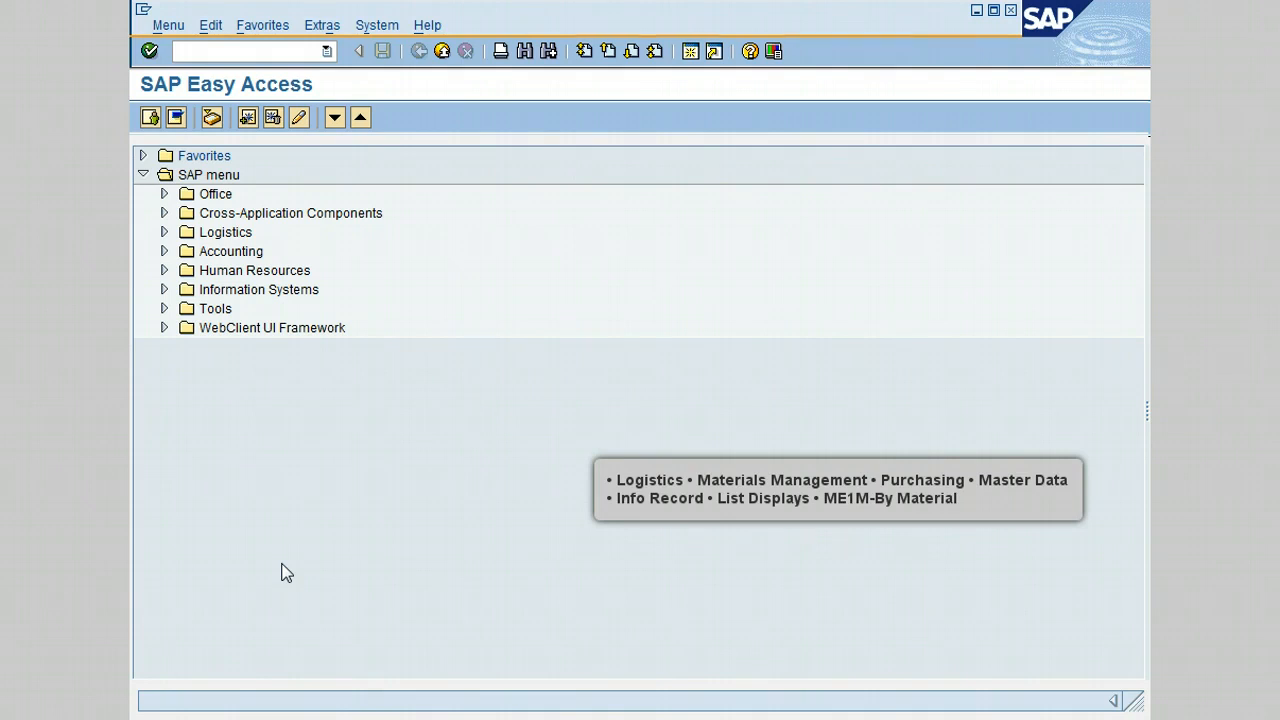
{"action": "mouse_move", "coordinate": [221, 514]}
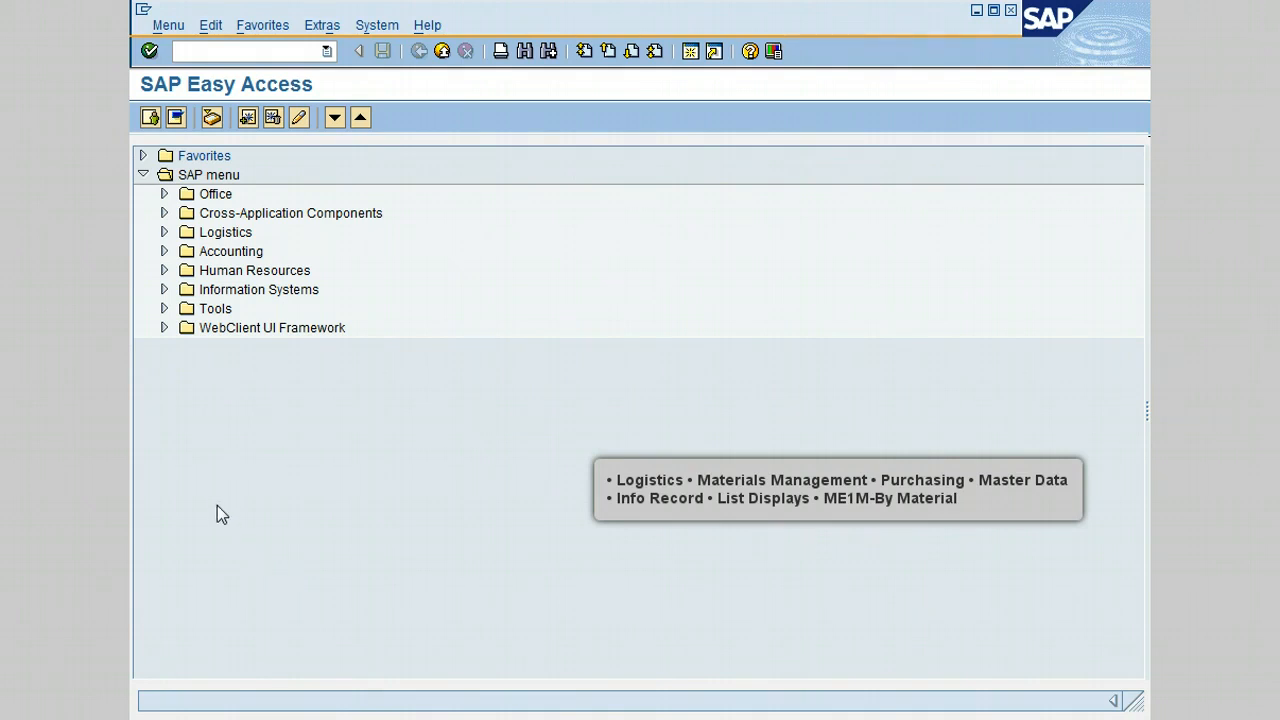
{"action": "mouse_move", "coordinate": [158, 248]}
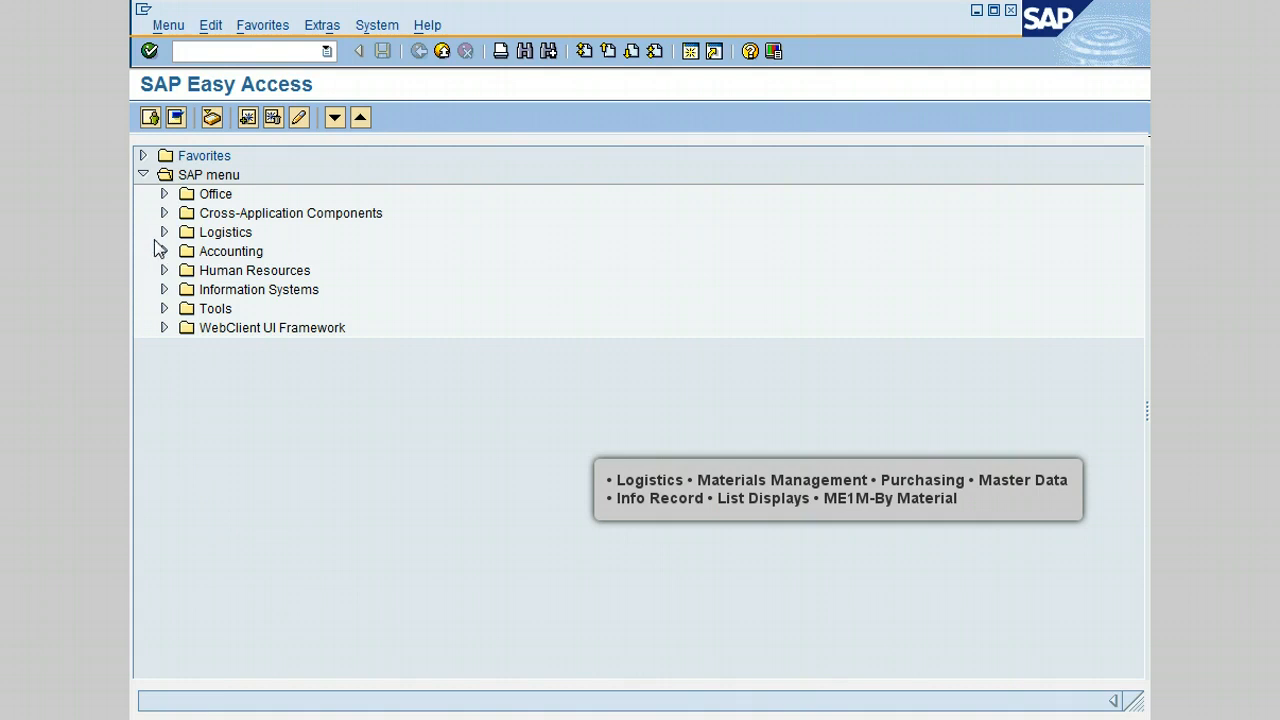
- Expand Logistics > Materials Management > Purchasing > Master Data > Info Record > List Displays to ME1M - By Material
{"action": "left_click", "coordinate": [164, 232]}
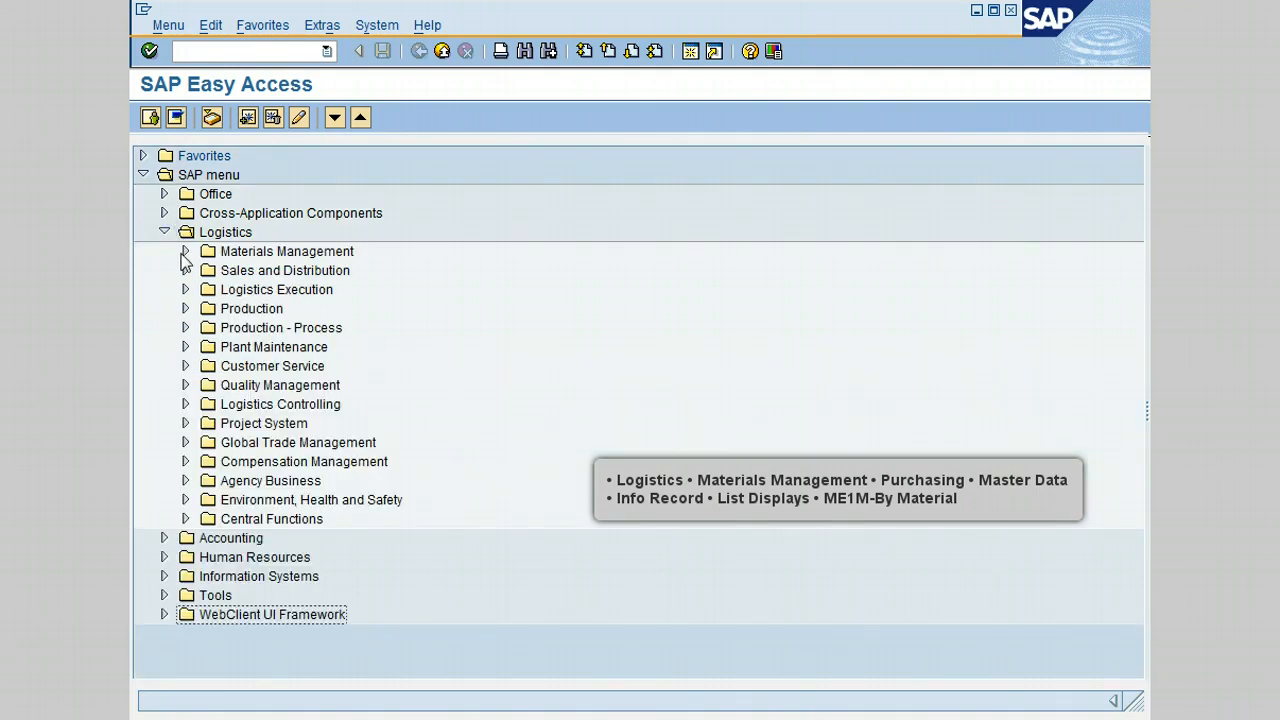
{"action": "left_click", "coordinate": [185, 251]}
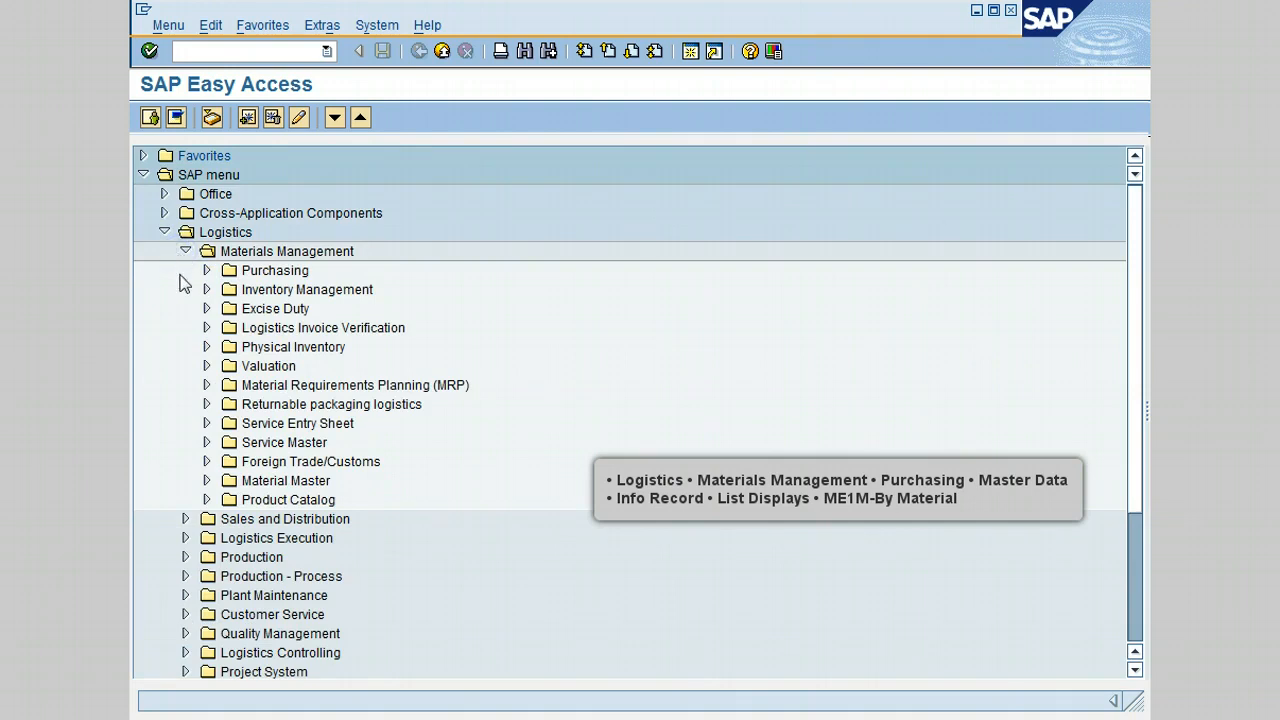
{"action": "left_click", "coordinate": [206, 270]}
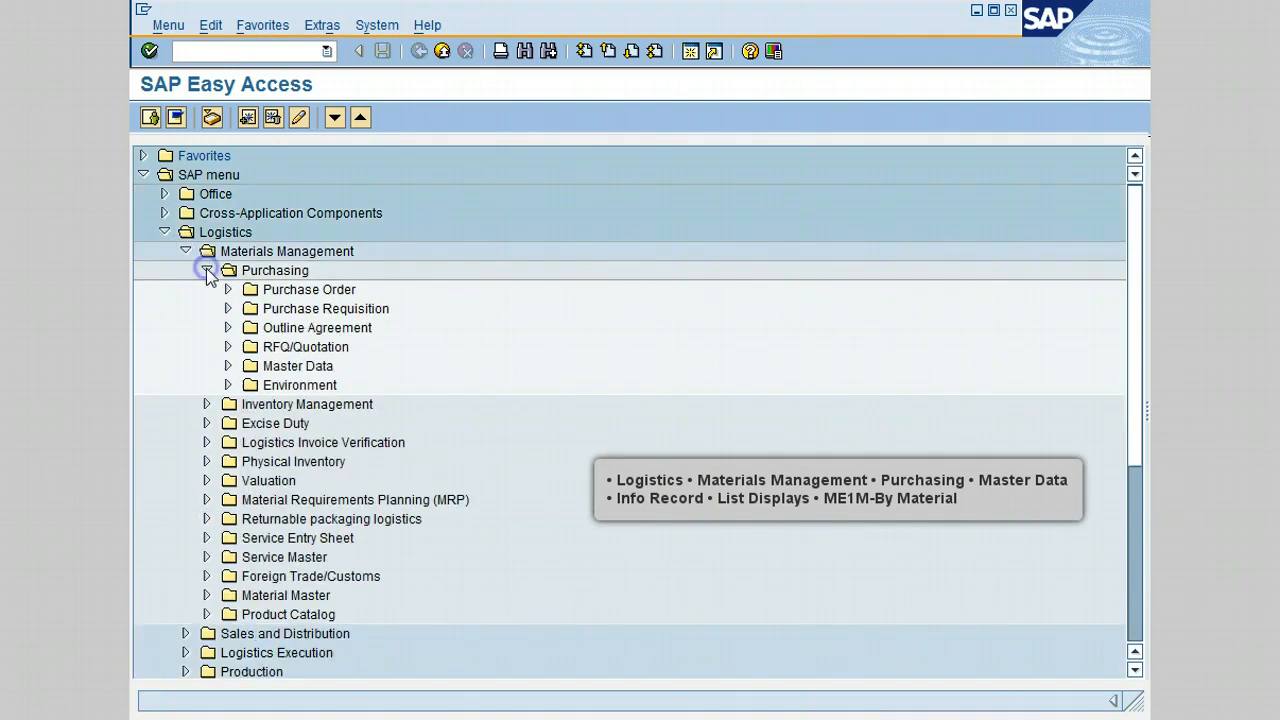
{"action": "mouse_move", "coordinate": [228, 395]}
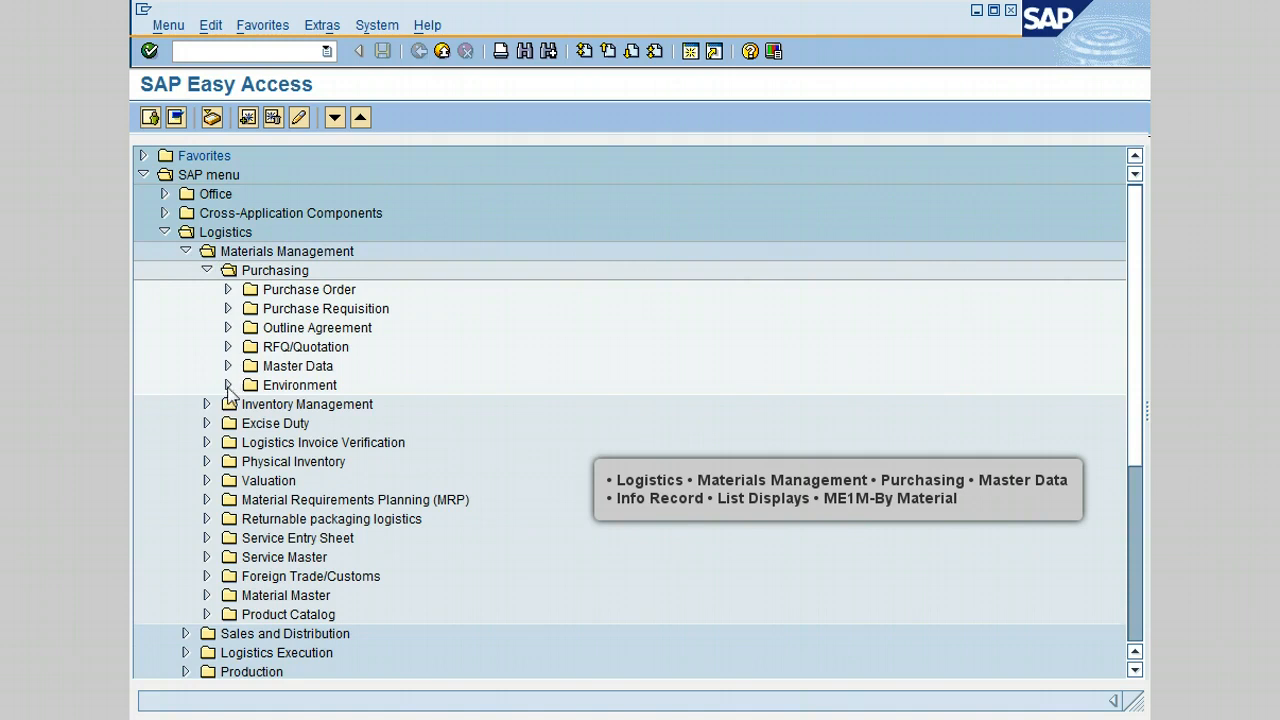
{"action": "left_click", "coordinate": [227, 365]}
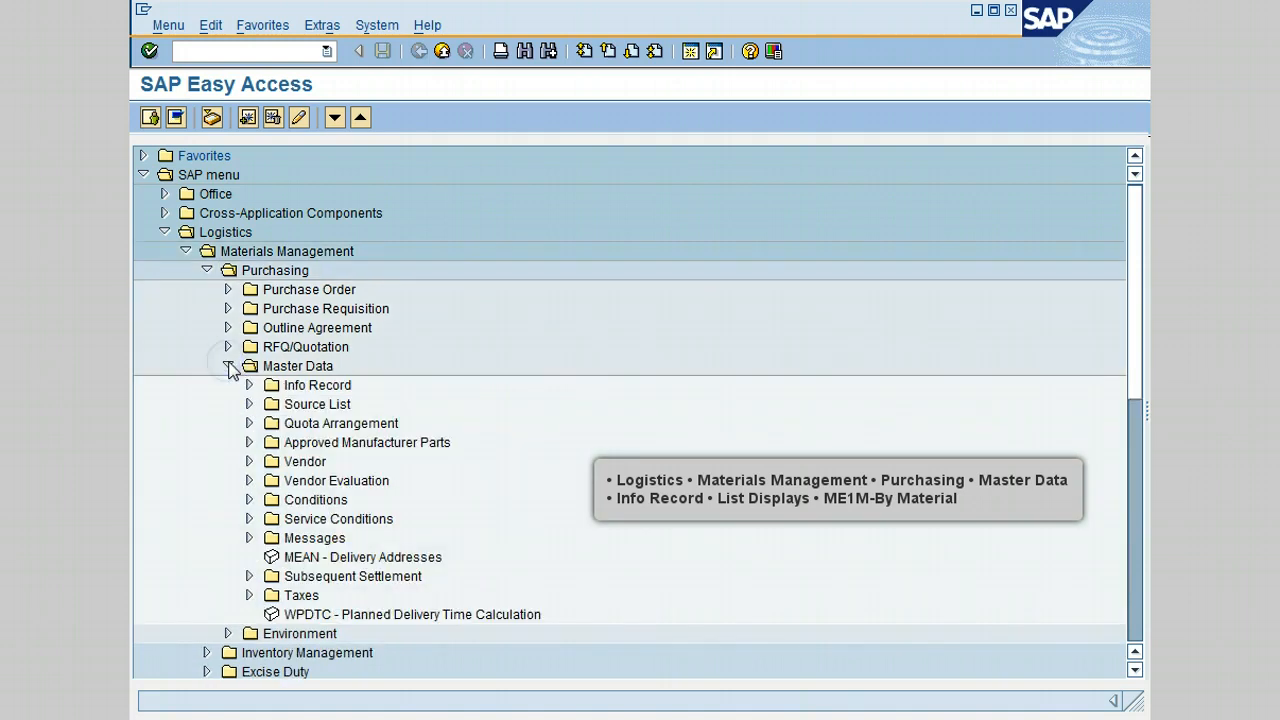
{"action": "mouse_move", "coordinate": [277, 459]}
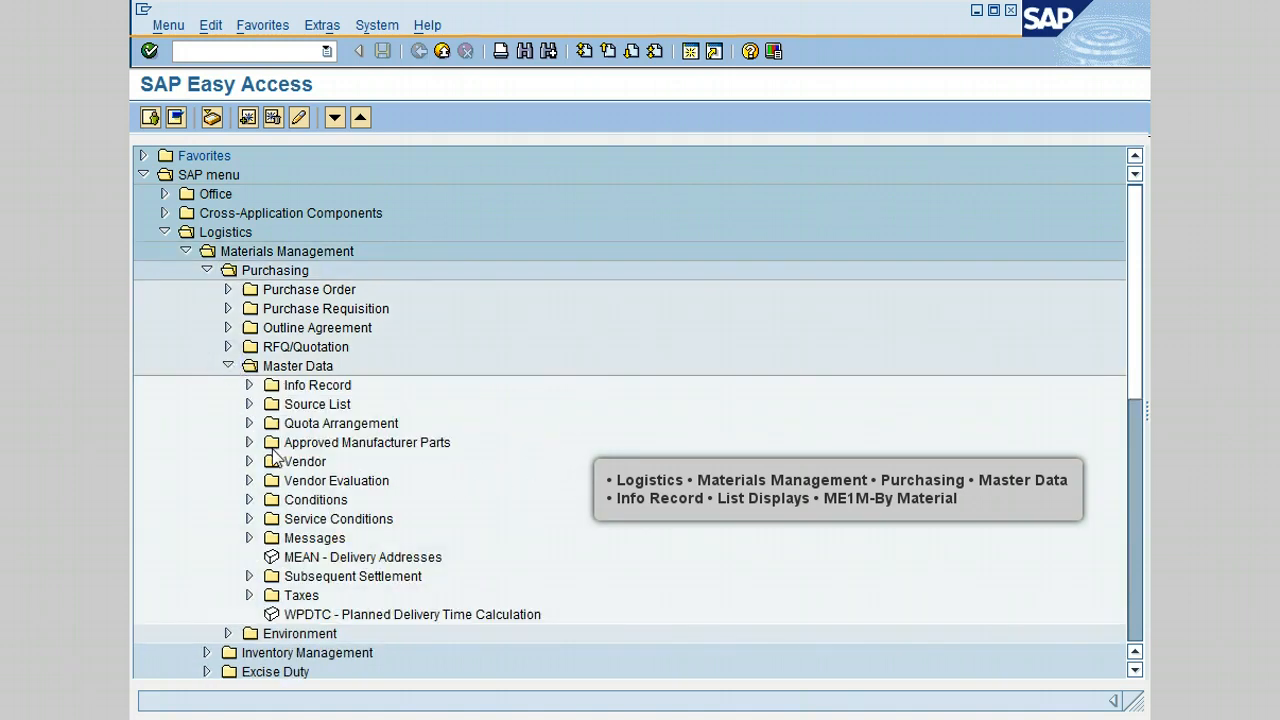
{"action": "mouse_move", "coordinate": [252, 428]}
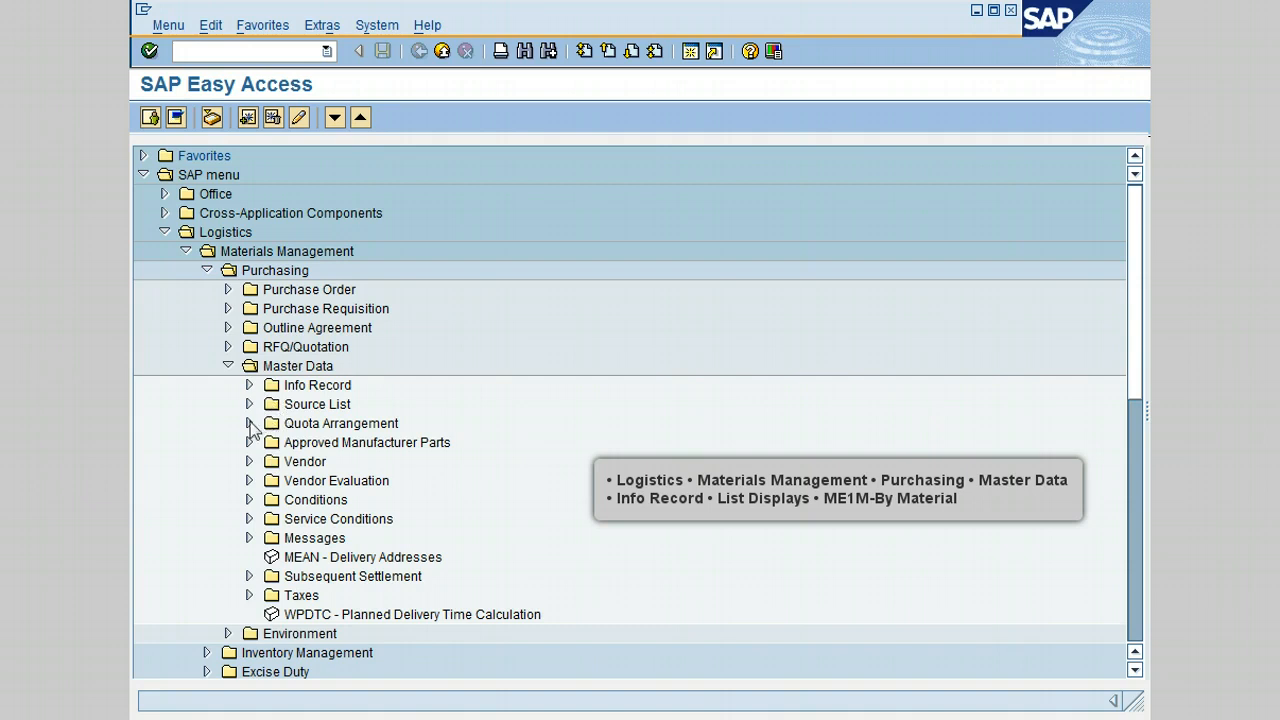
{"action": "left_click", "coordinate": [249, 385]}
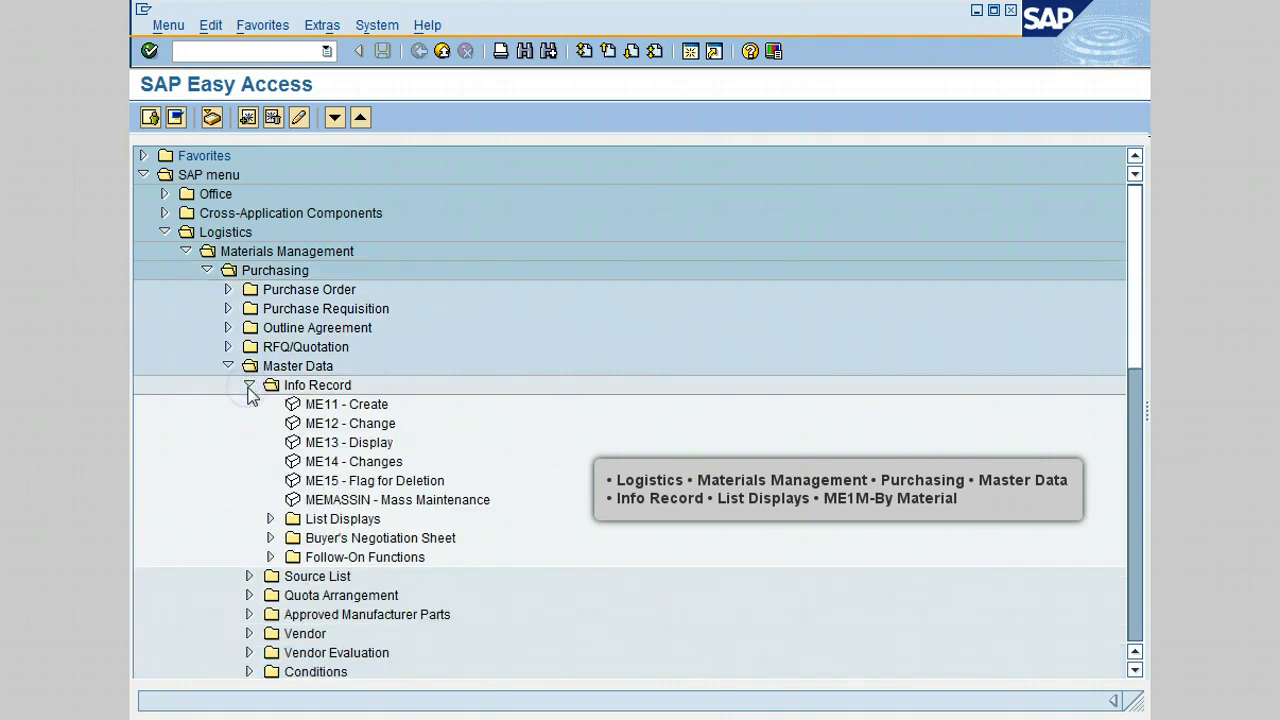
{"action": "mouse_move", "coordinate": [258, 545]}
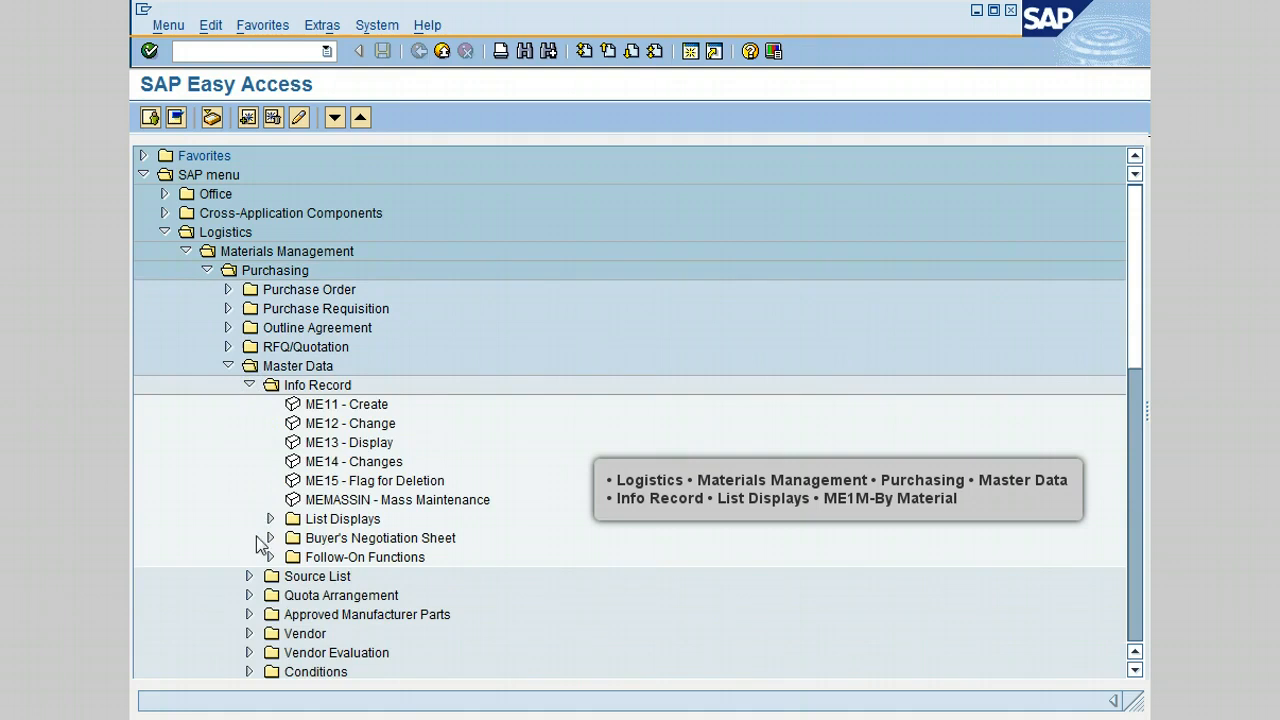
{"action": "mouse_move", "coordinate": [275, 530]}
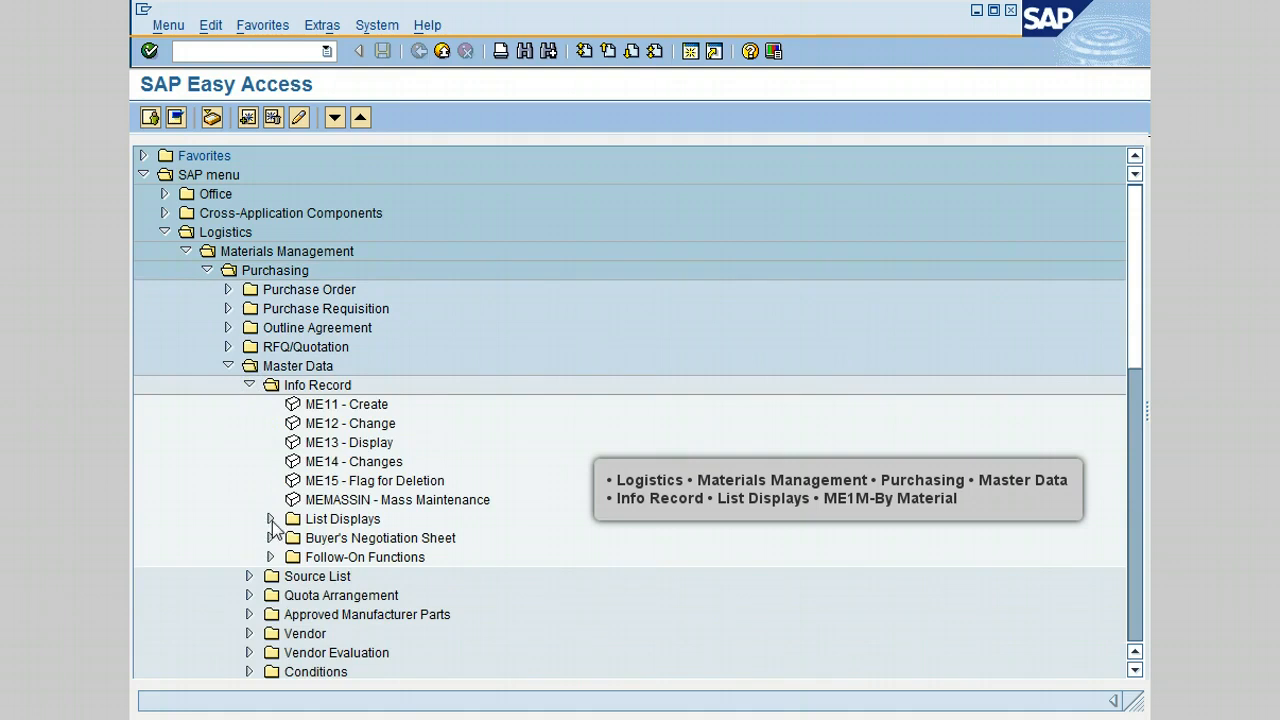
{"action": "left_click", "coordinate": [270, 518]}
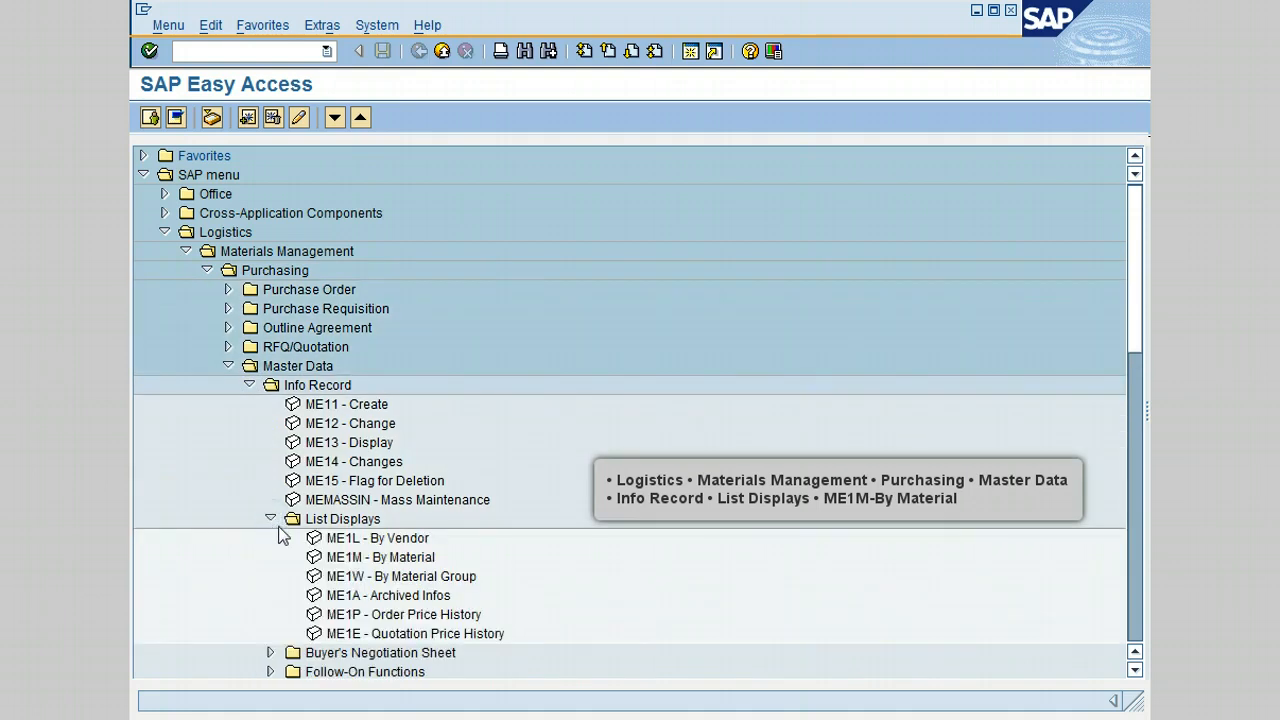
{"action": "mouse_move", "coordinate": [450, 555]}
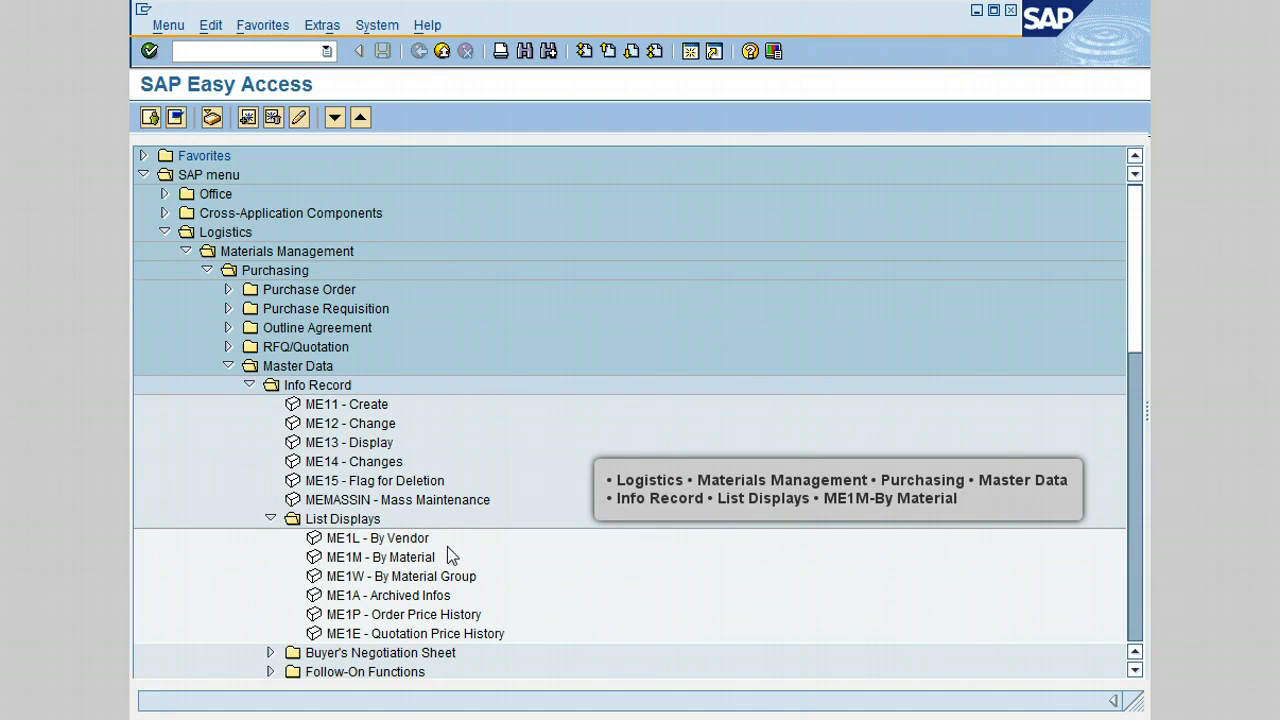
{"action": "mouse_move", "coordinate": [425, 570]}
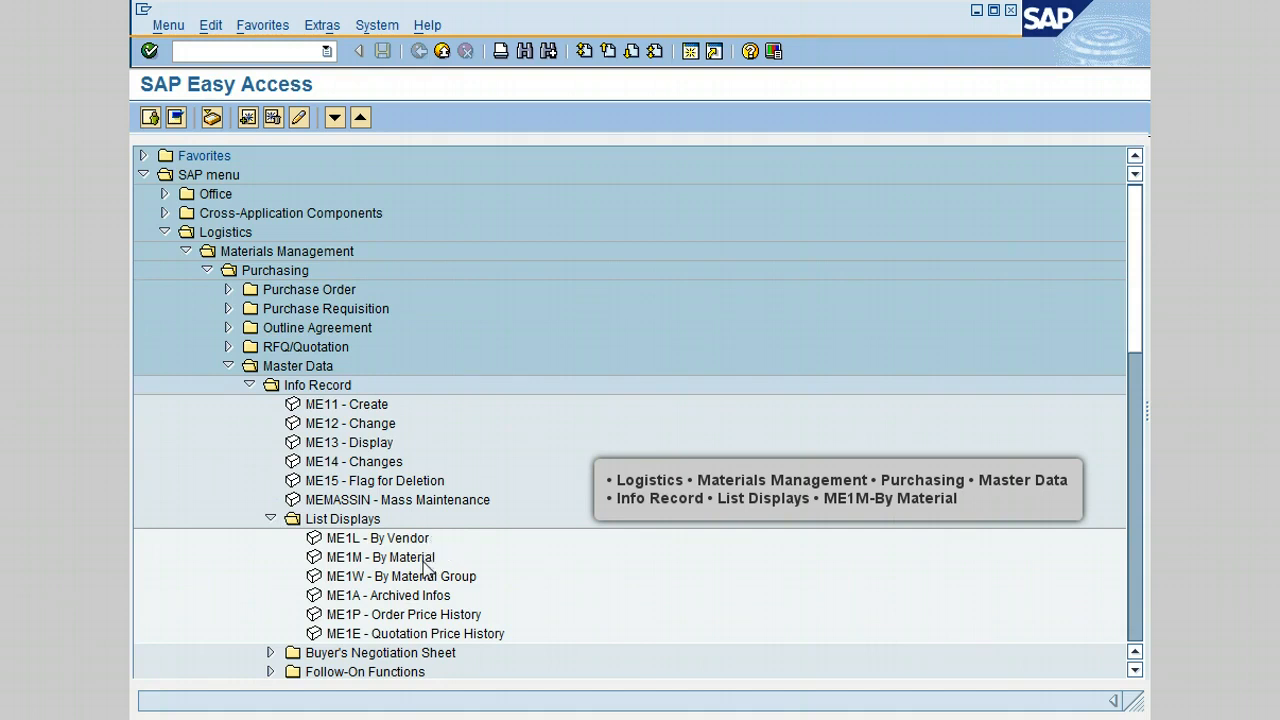
{"action": "left_click", "coordinate": [380, 557]}
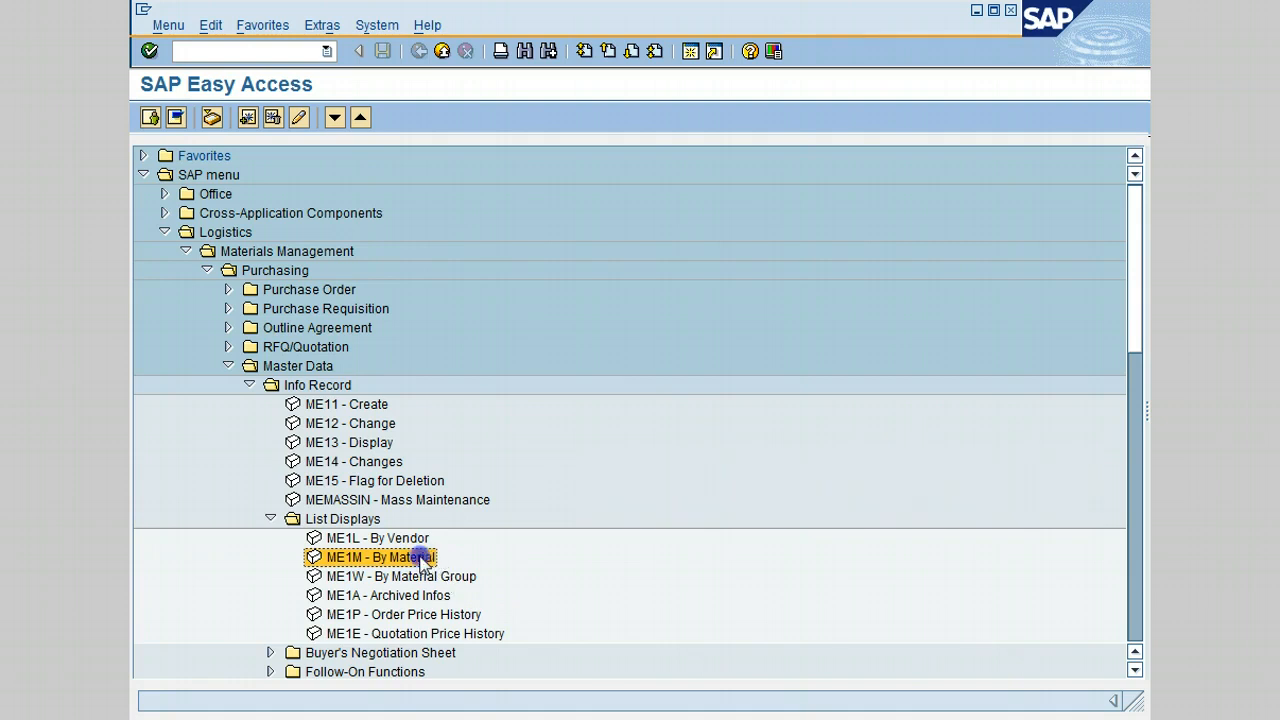
- Start transaction ME1M - By Material from the menu tree
{"action": "double_click", "coordinate": [382, 557]}
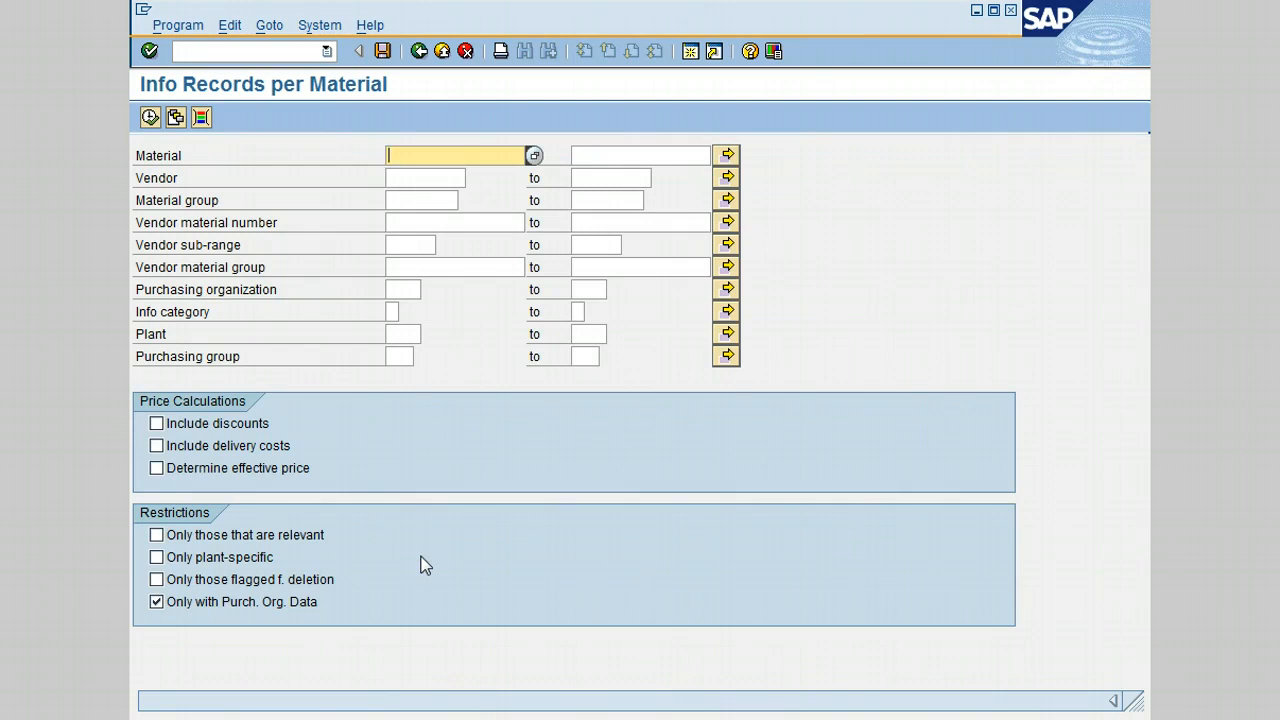
{"action": "mouse_move", "coordinate": [290, 205]}
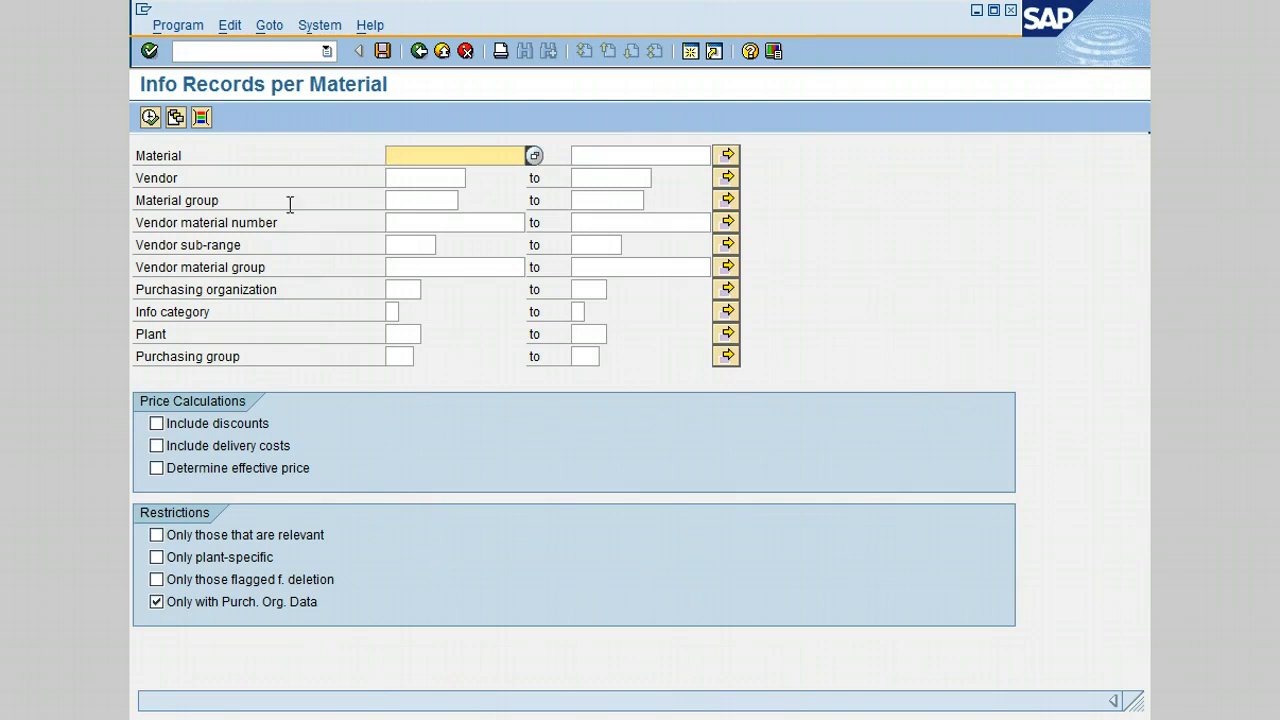
{"action": "mouse_move", "coordinate": [290, 122]}
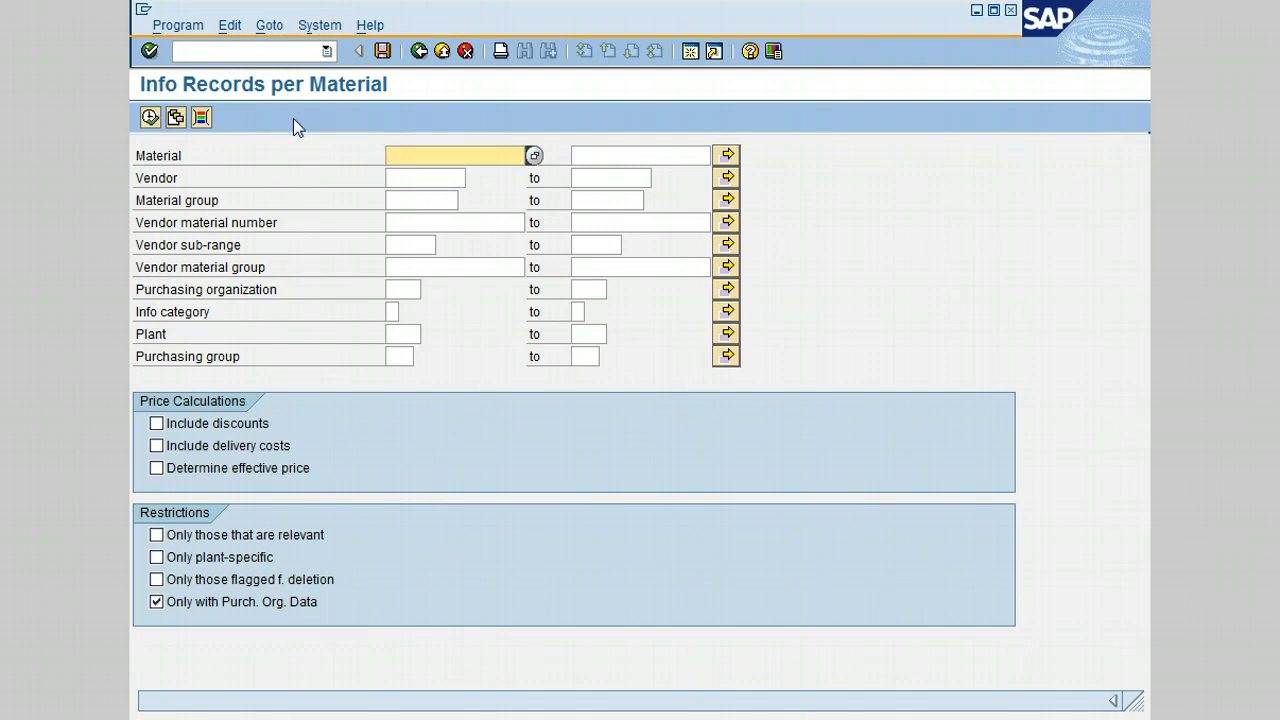
{"action": "mouse_move", "coordinate": [366, 238]}
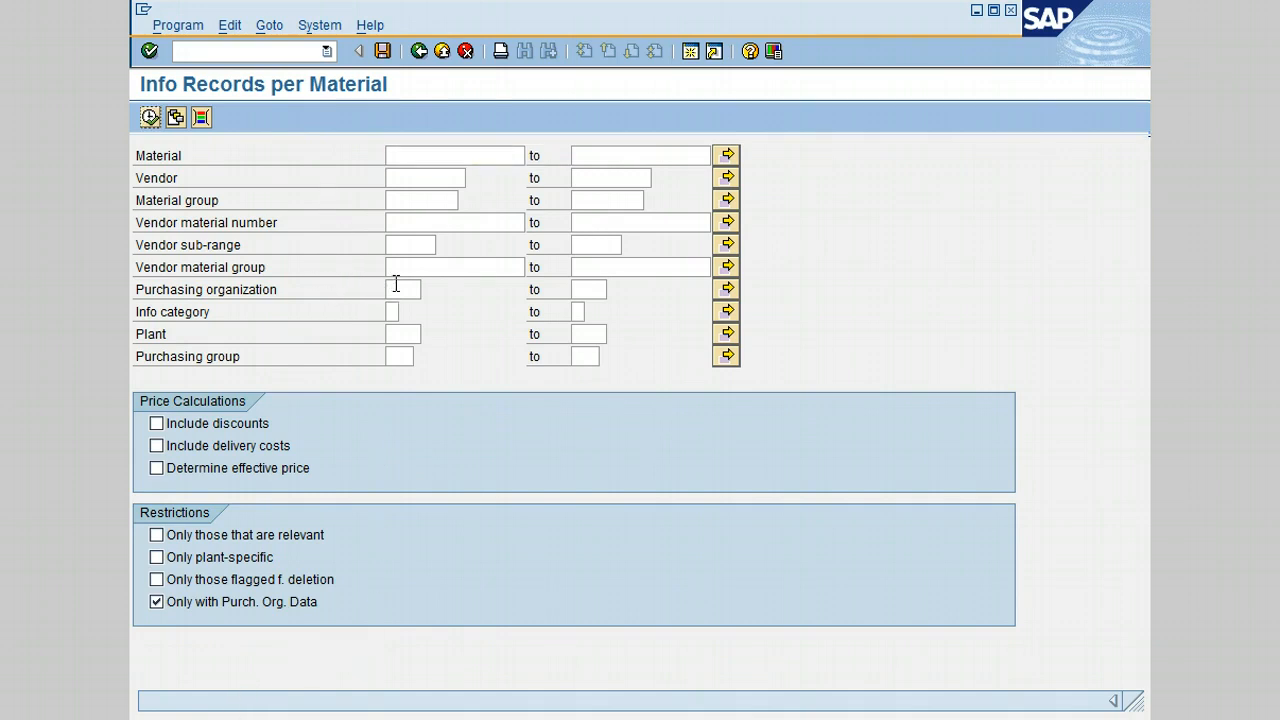
- Enter purchasing organization 3000 and plant 3200 from the input history
{"action": "type", "text": "30"}
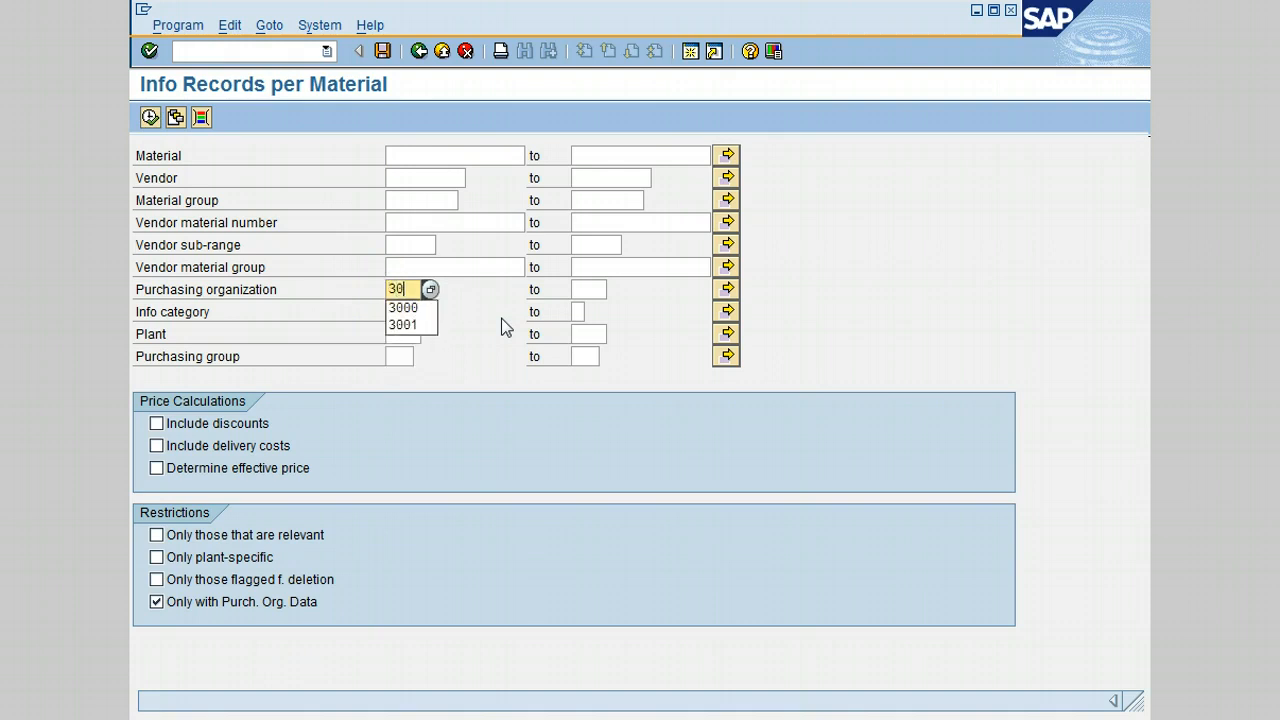
{"action": "left_click", "coordinate": [402, 307]}
{"action": "type", "text": "3"}
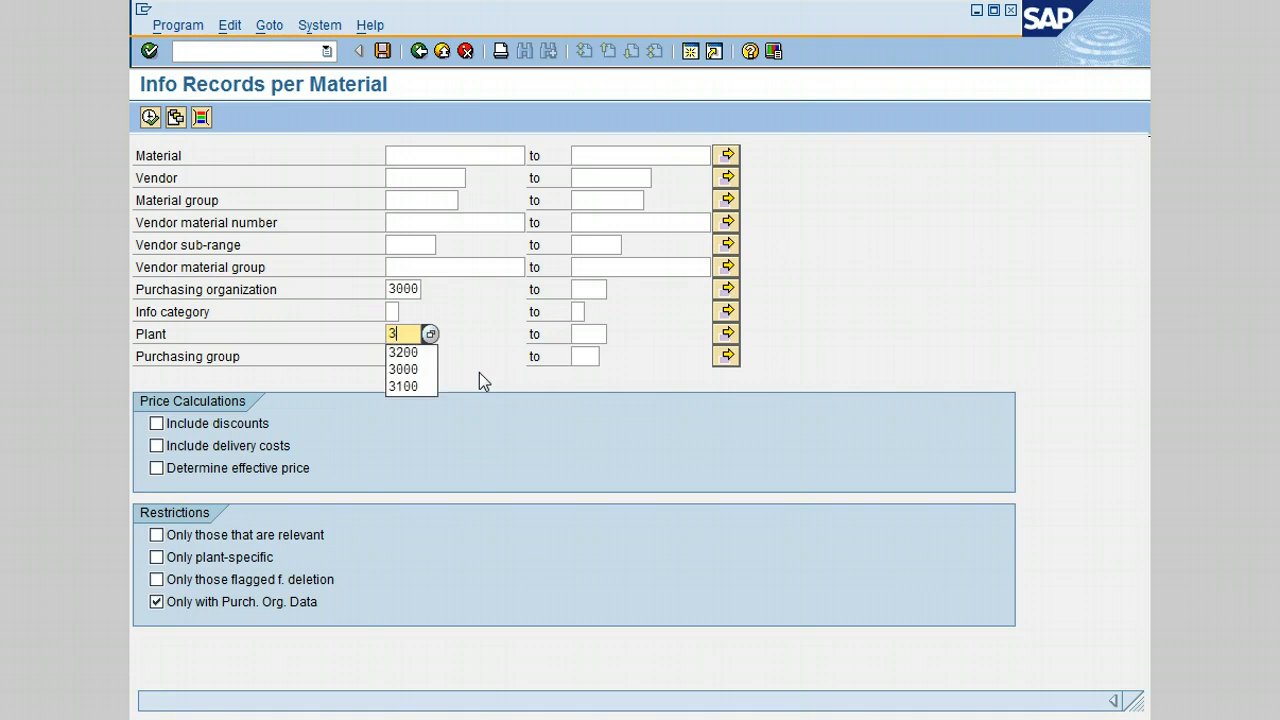
{"action": "left_click", "coordinate": [403, 352]}
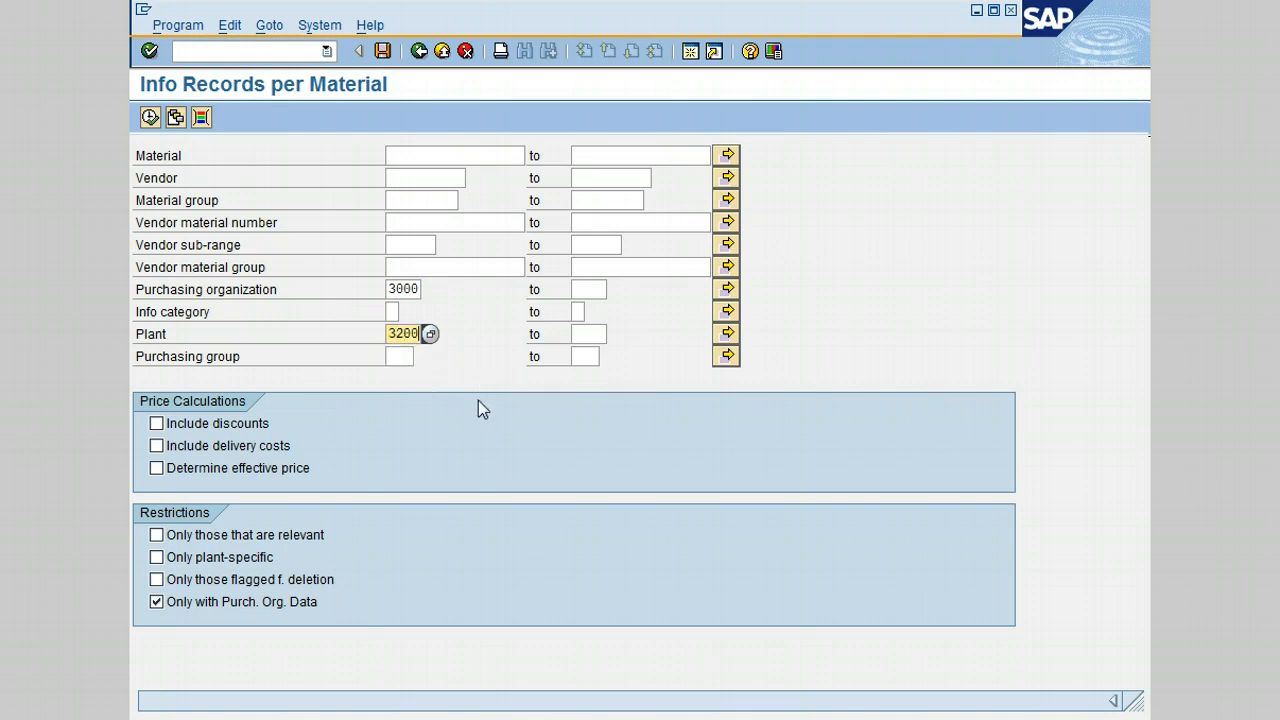
{"action": "mouse_move", "coordinate": [420, 422]}
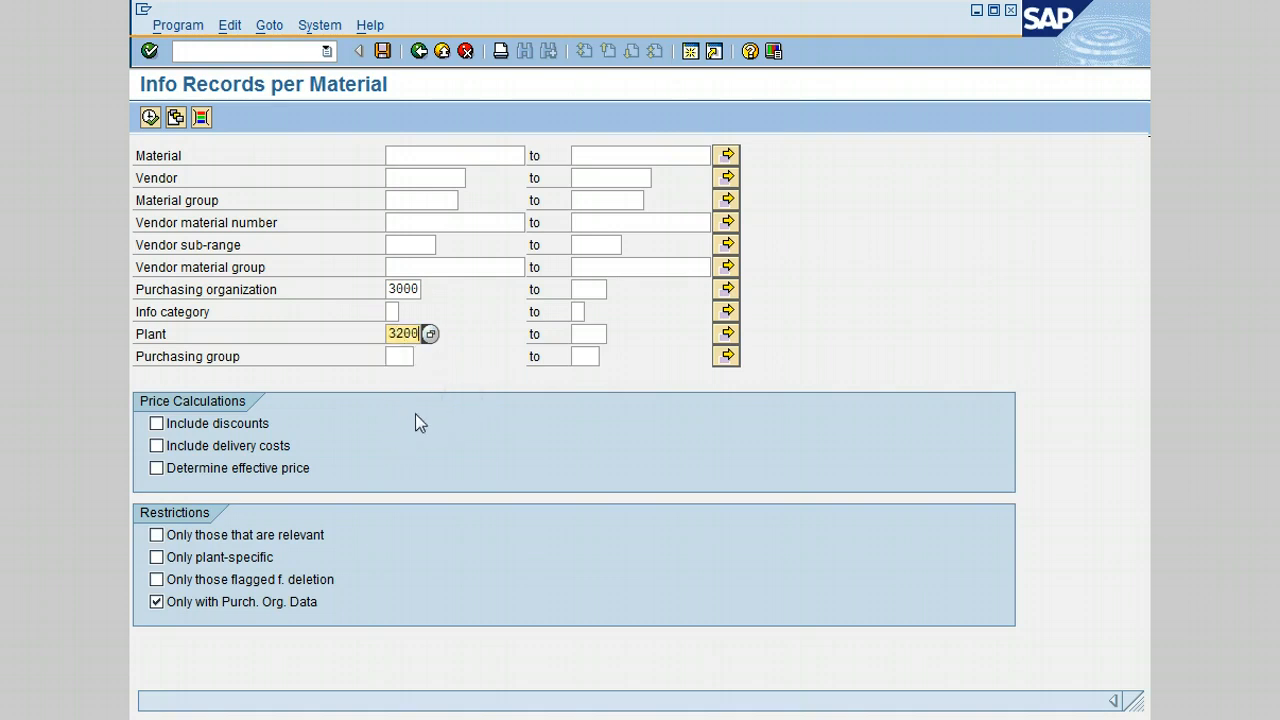
{"action": "mouse_move", "coordinate": [405, 418]}
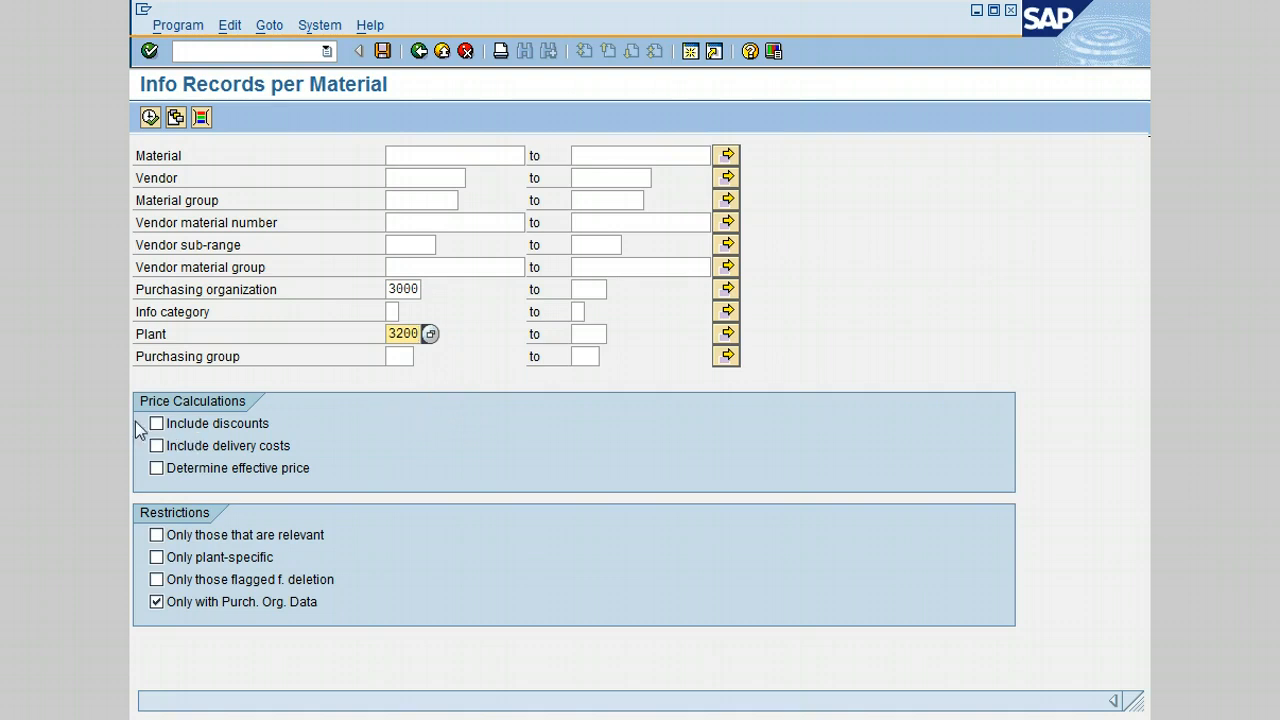
{"action": "left_click", "coordinate": [156, 423]}
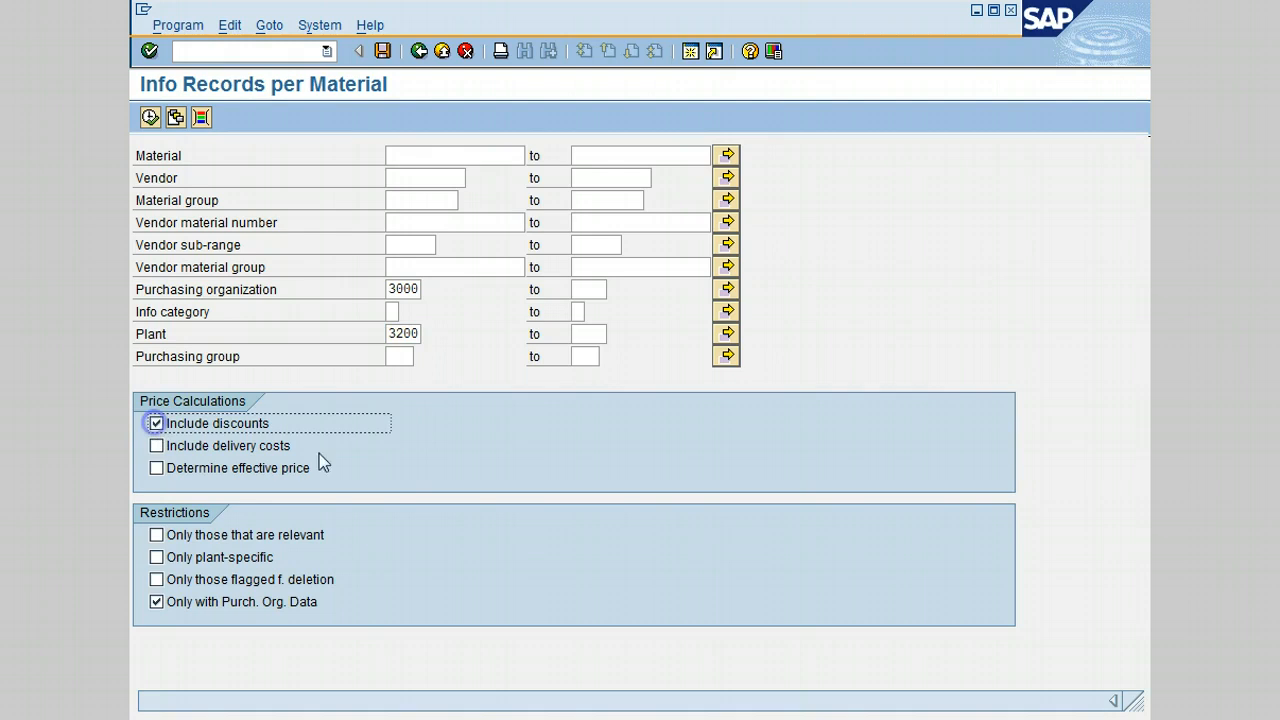
{"action": "mouse_move", "coordinate": [277, 611]}
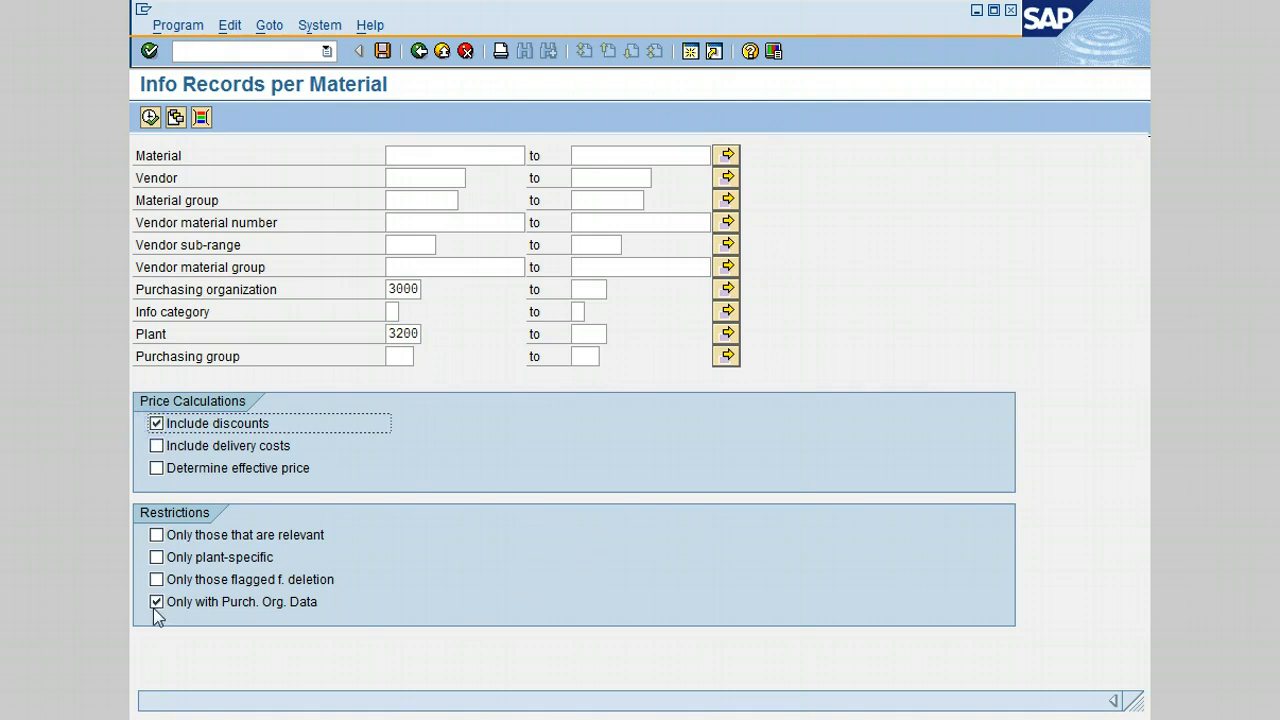
{"action": "mouse_move", "coordinate": [202, 623]}
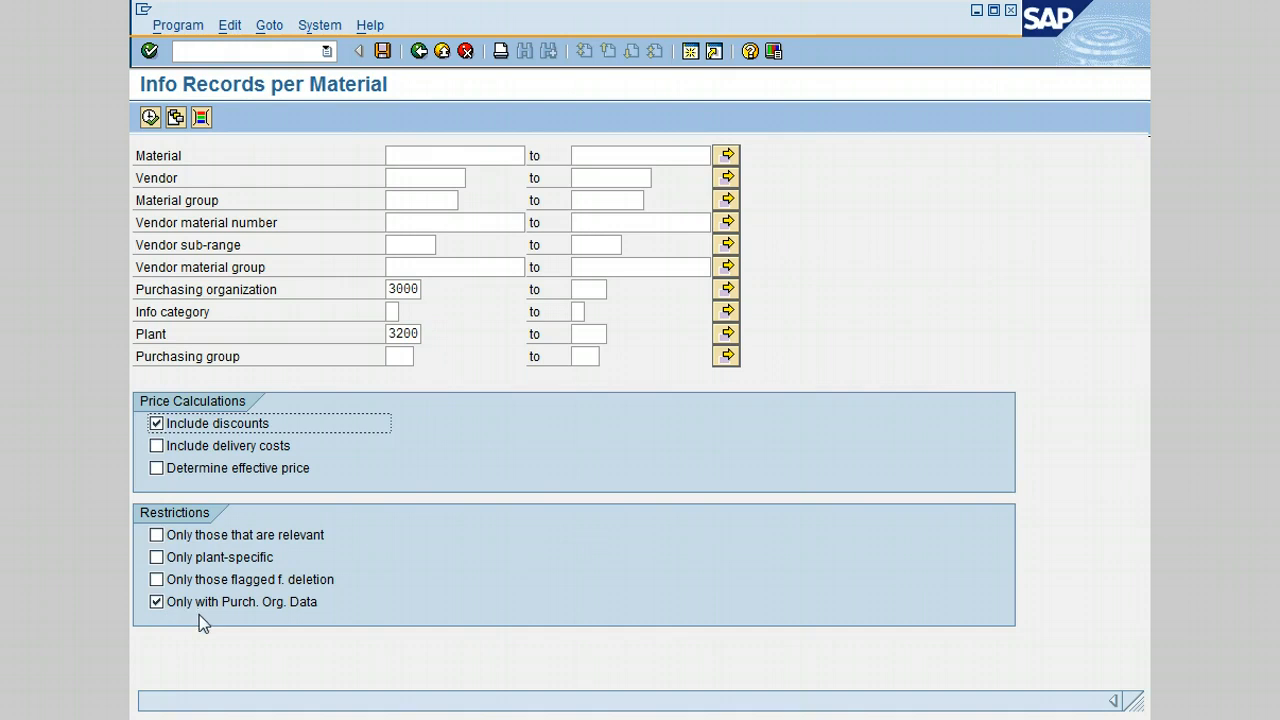
{"action": "mouse_move", "coordinate": [311, 622]}
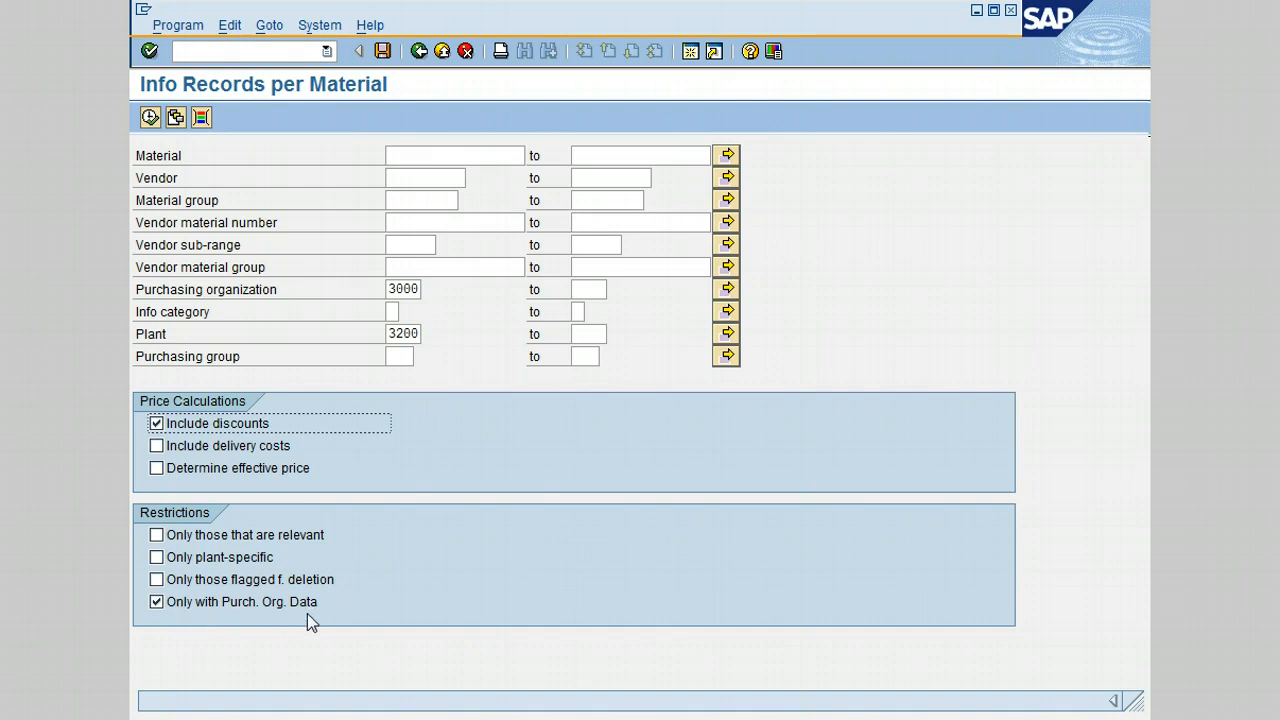
{"action": "mouse_move", "coordinate": [349, 622]}
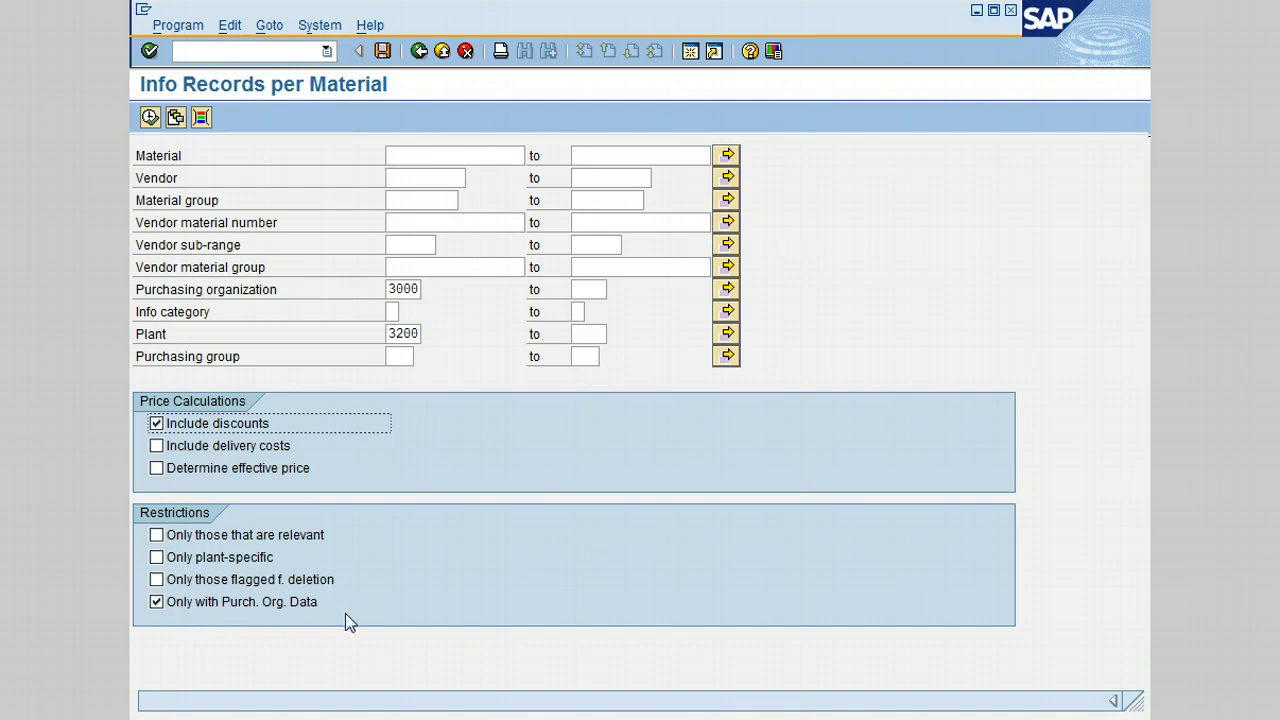
{"action": "mouse_move", "coordinate": [372, 611]}
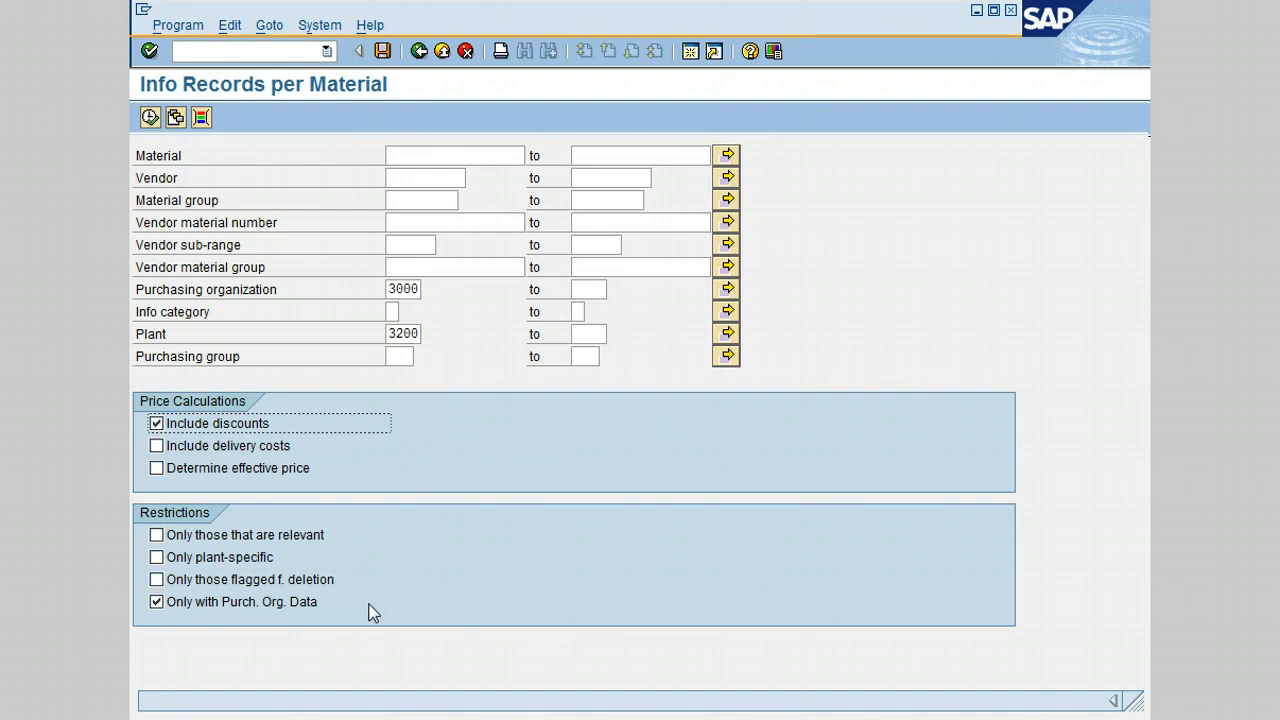
{"action": "mouse_move", "coordinate": [300, 122]}
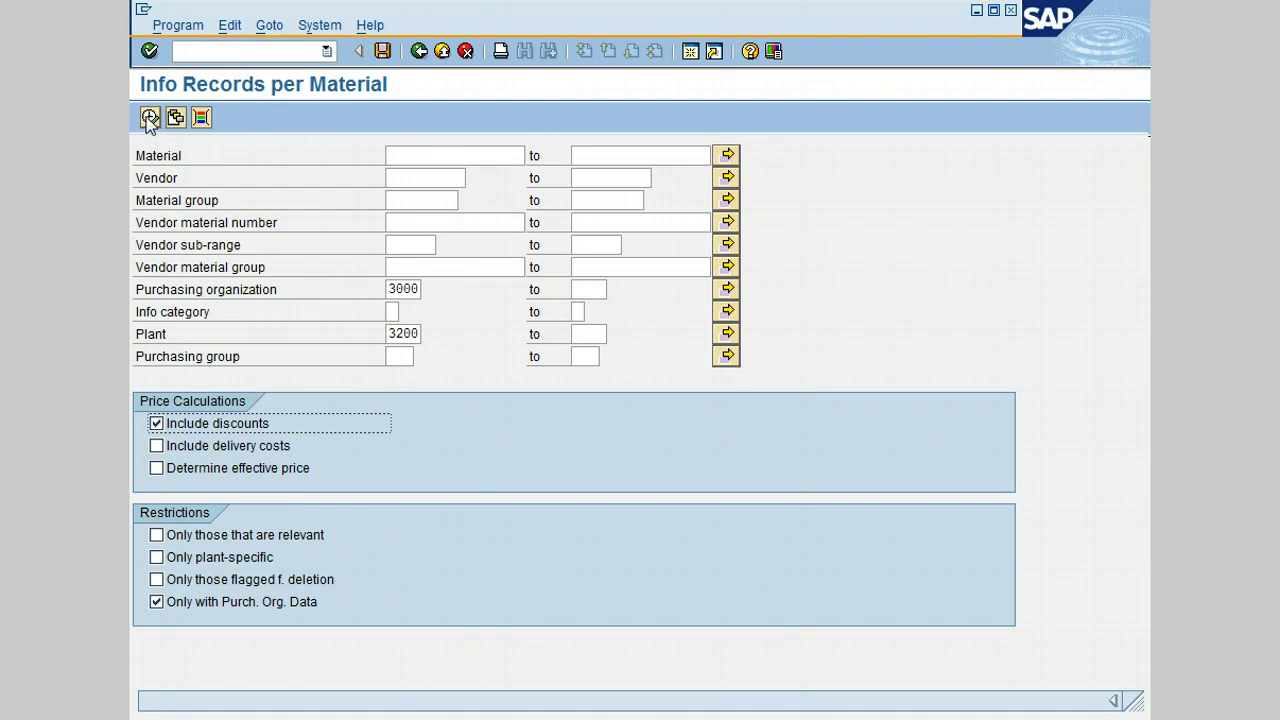
- Execute the report and check the Delta Steel Inc. record for material 100-100
{"action": "left_click", "coordinate": [149, 118]}
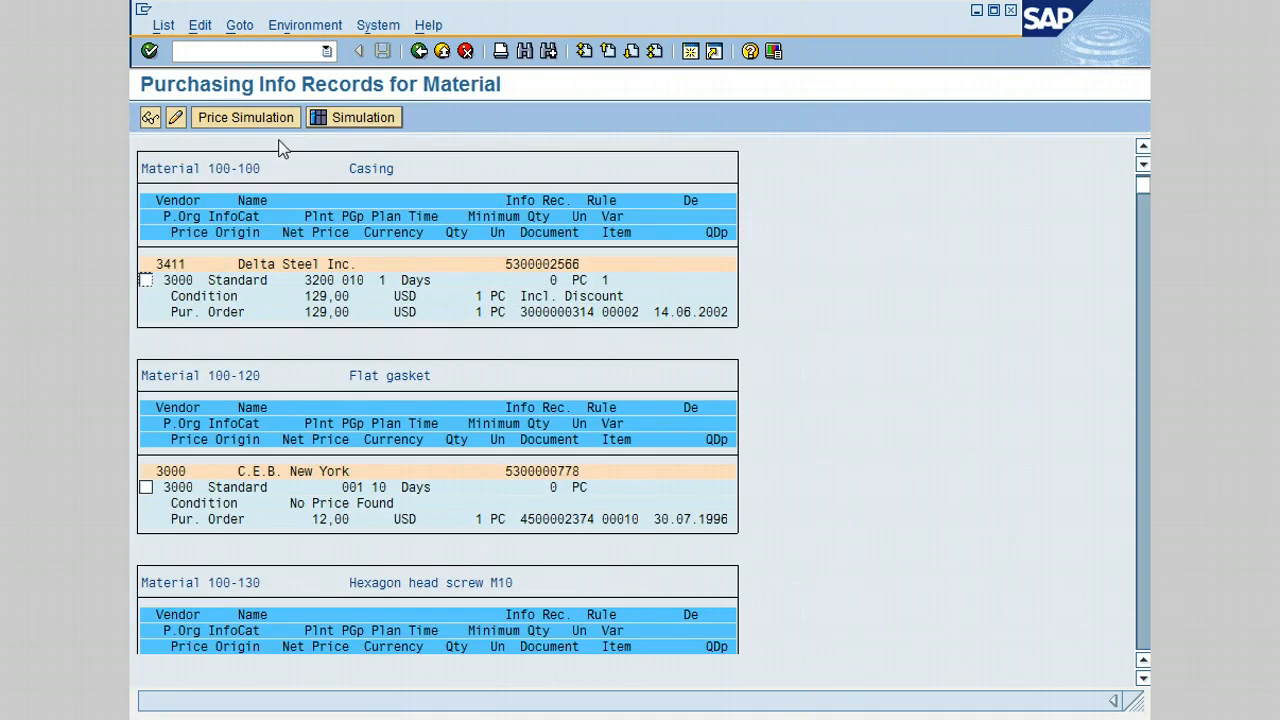
{"action": "mouse_move", "coordinate": [417, 94]}
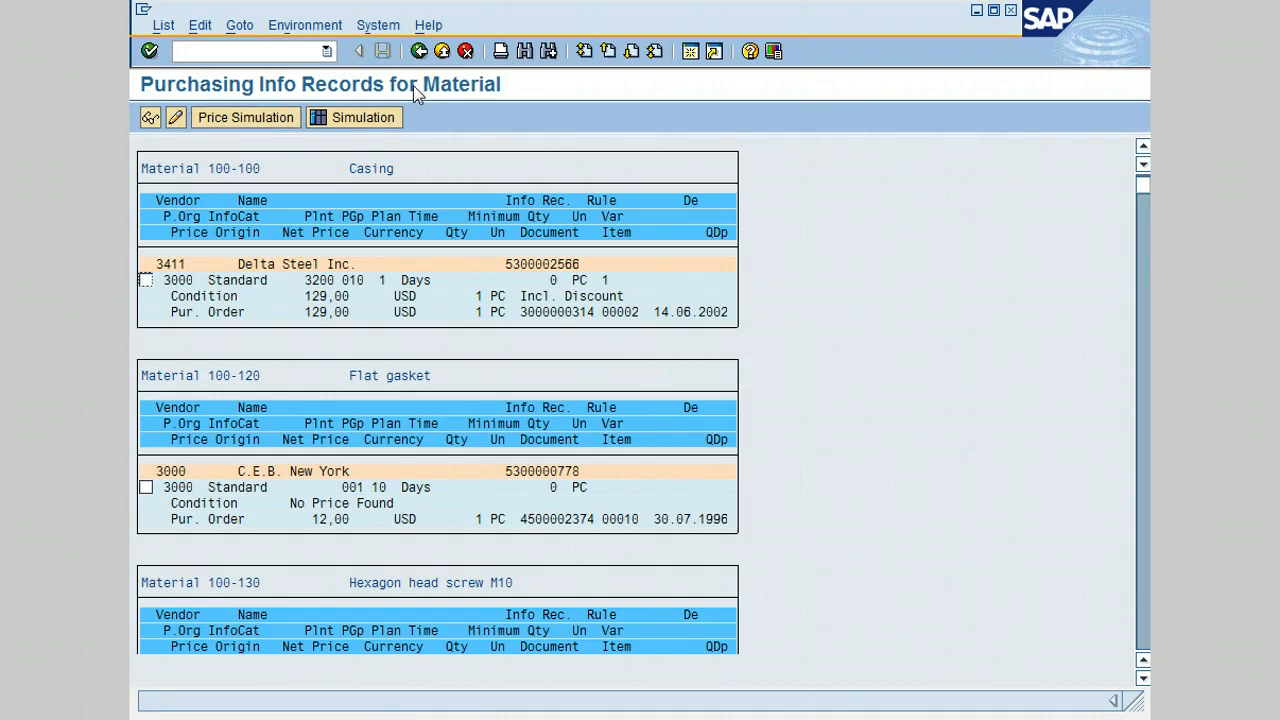
{"action": "mouse_move", "coordinate": [603, 140]}
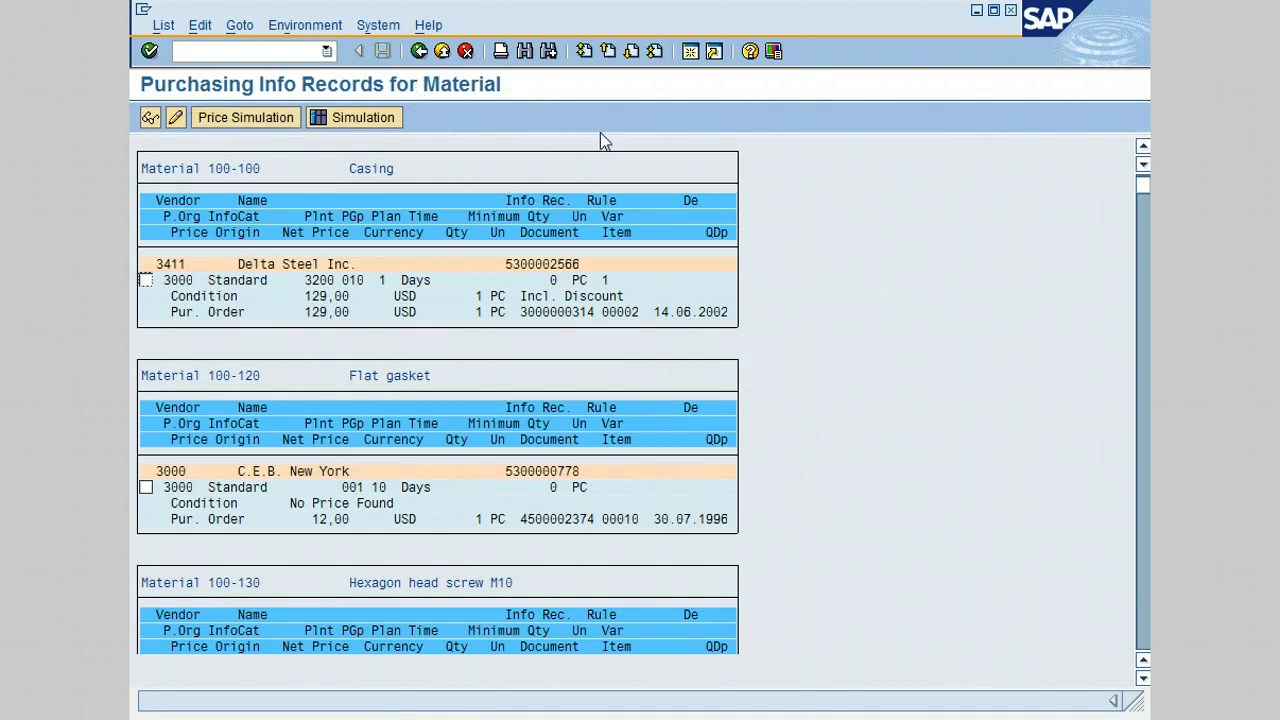
{"action": "mouse_move", "coordinate": [395, 218]}
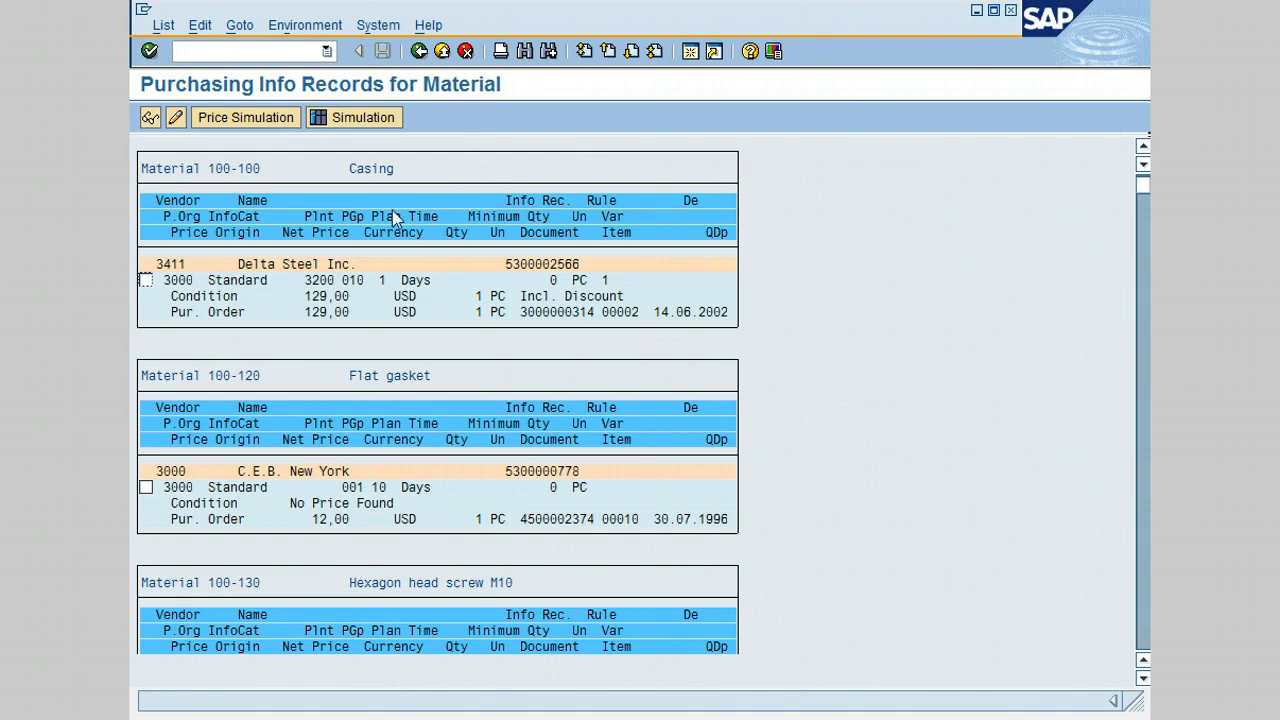
{"action": "mouse_move", "coordinate": [592, 314]}
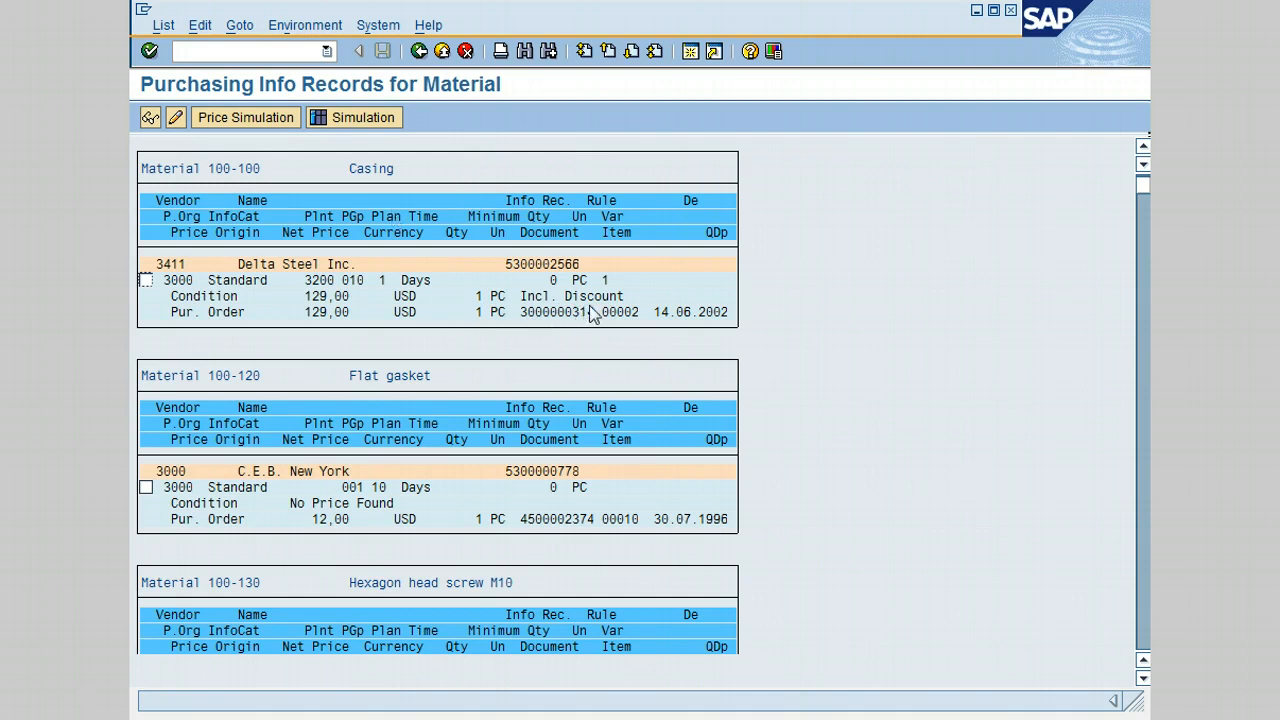
{"action": "mouse_move", "coordinate": [645, 305]}
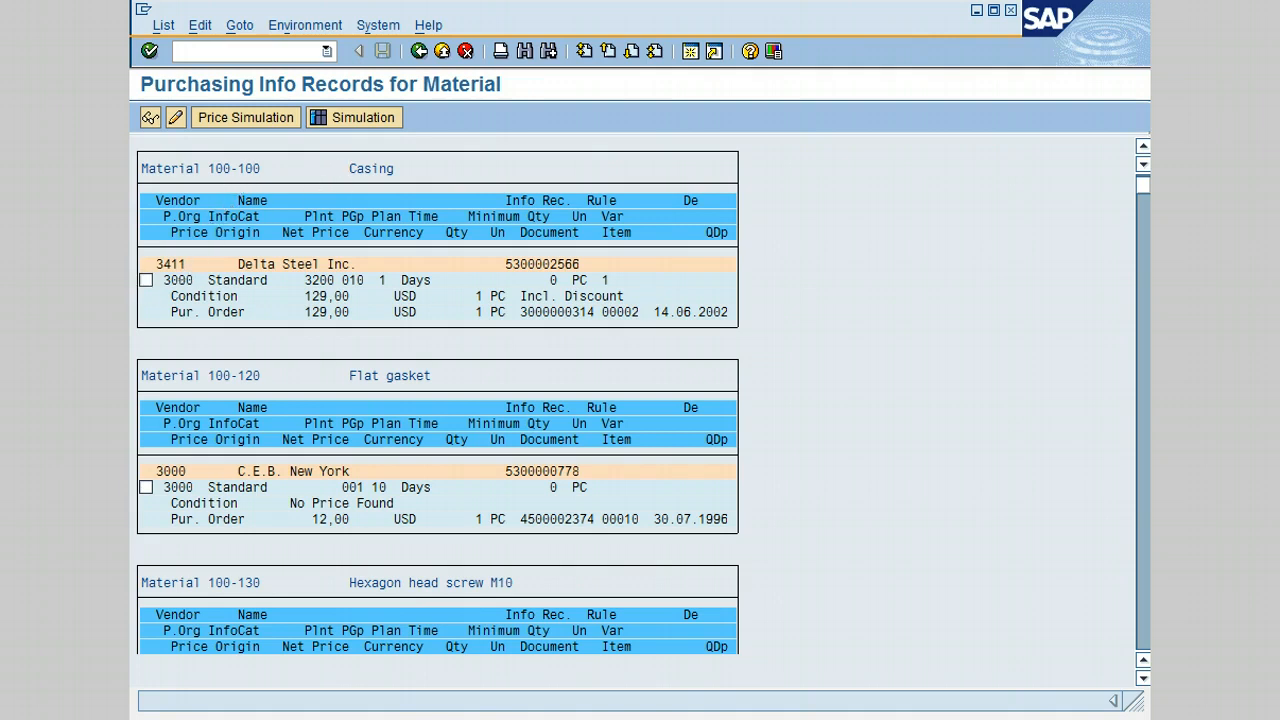
{"action": "left_click", "coordinate": [145, 280]}
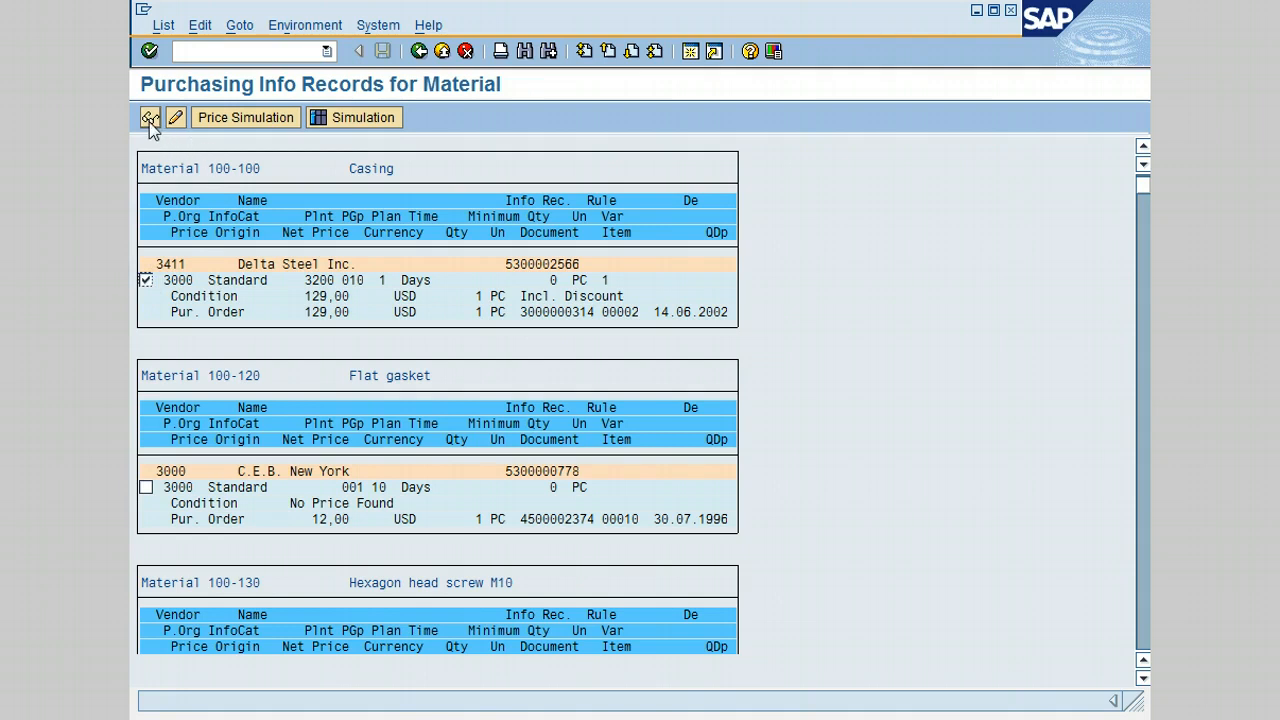
{"action": "mouse_move", "coordinate": [148, 117]}
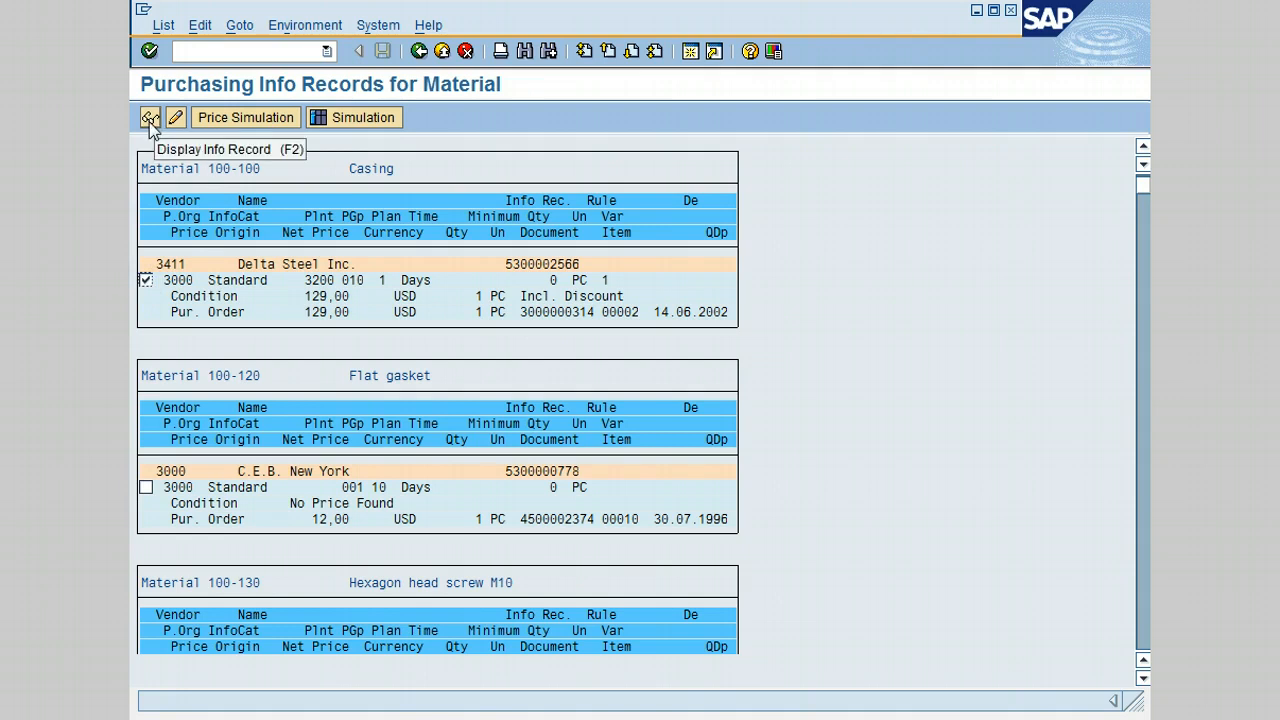
{"action": "left_click", "coordinate": [148, 117]}
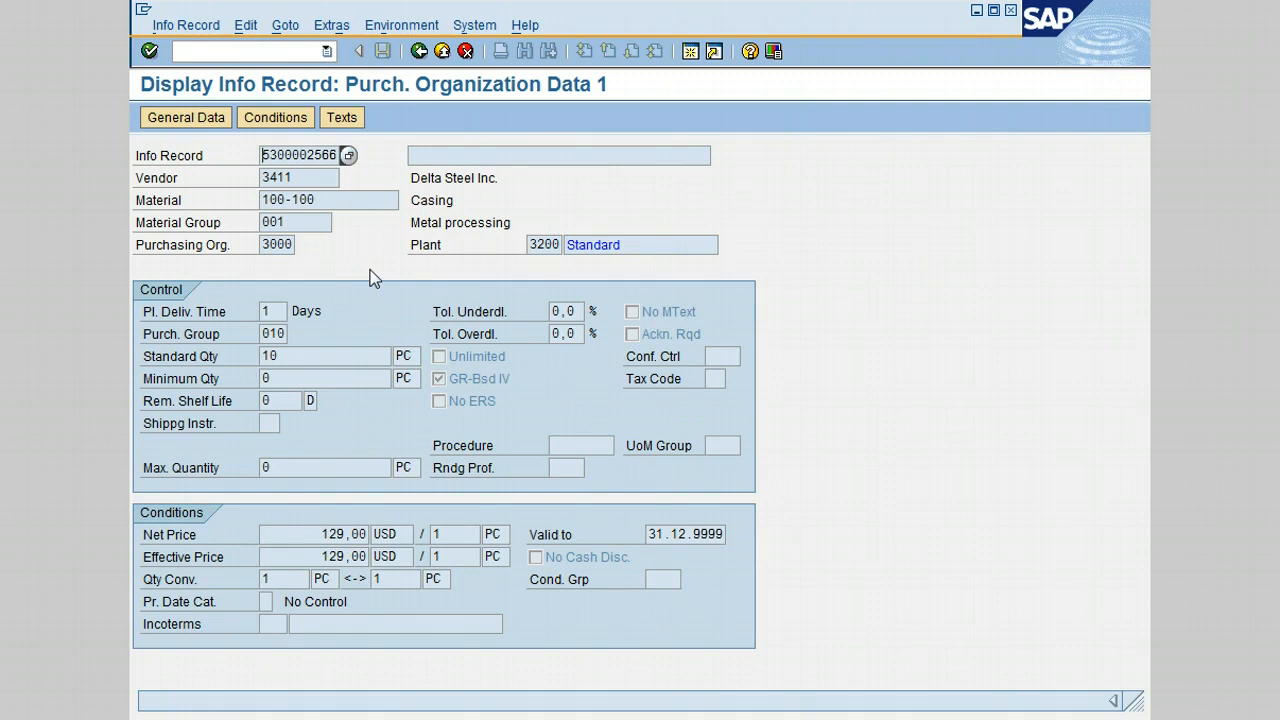
{"action": "mouse_move", "coordinate": [415, 47]}
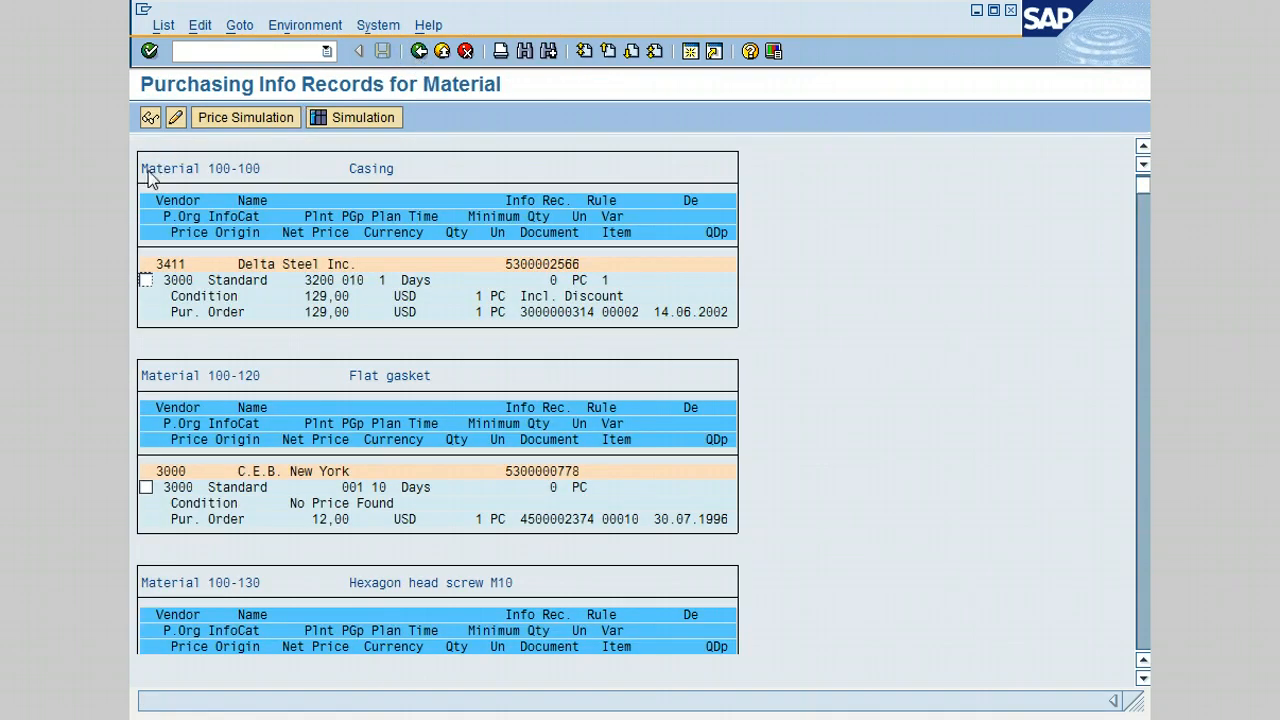
- Re-check the Delta Steel Inc. record for material 100-100 Casing
{"action": "left_click", "coordinate": [145, 280]}
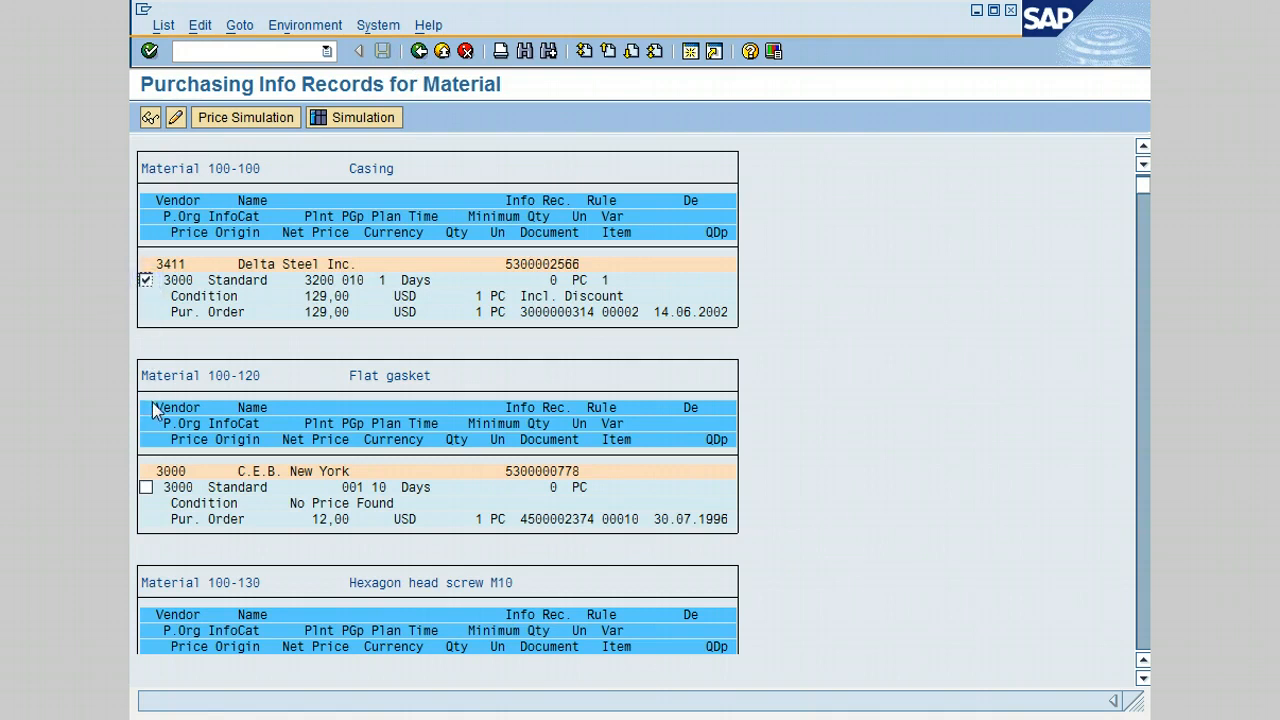
{"action": "mouse_move", "coordinate": [182, 150]}
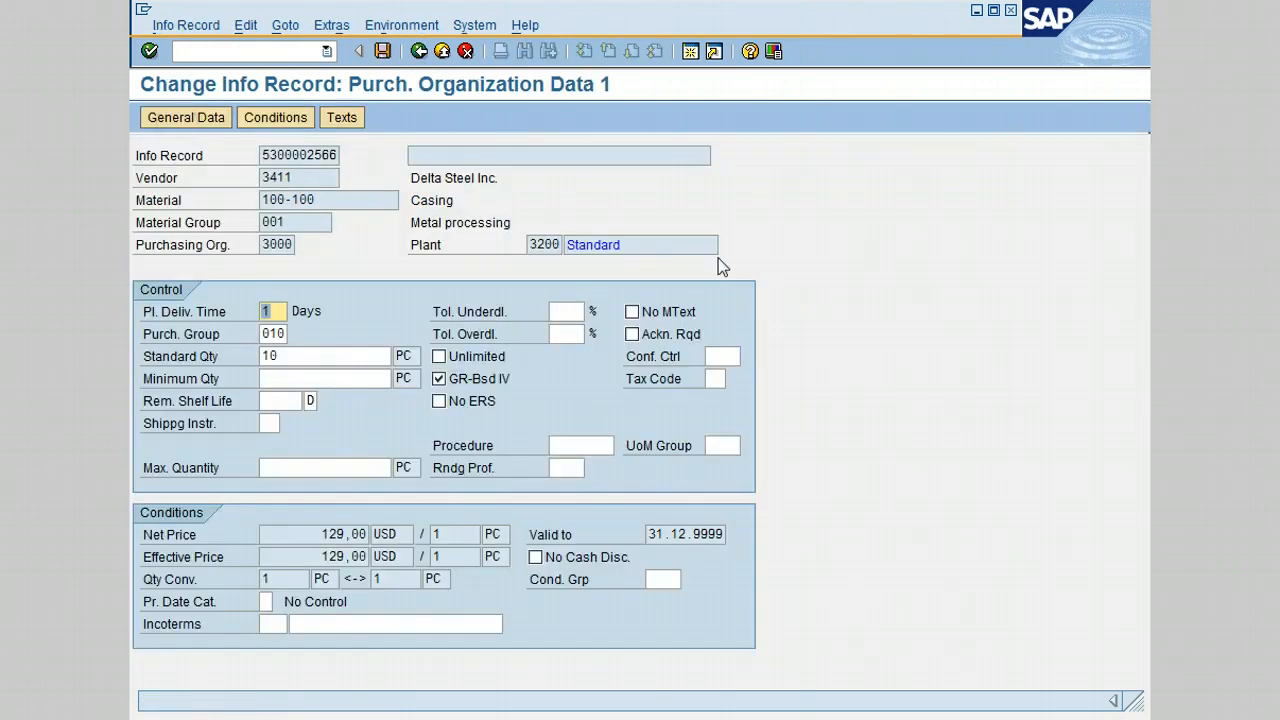
{"action": "mouse_move", "coordinate": [378, 461]}
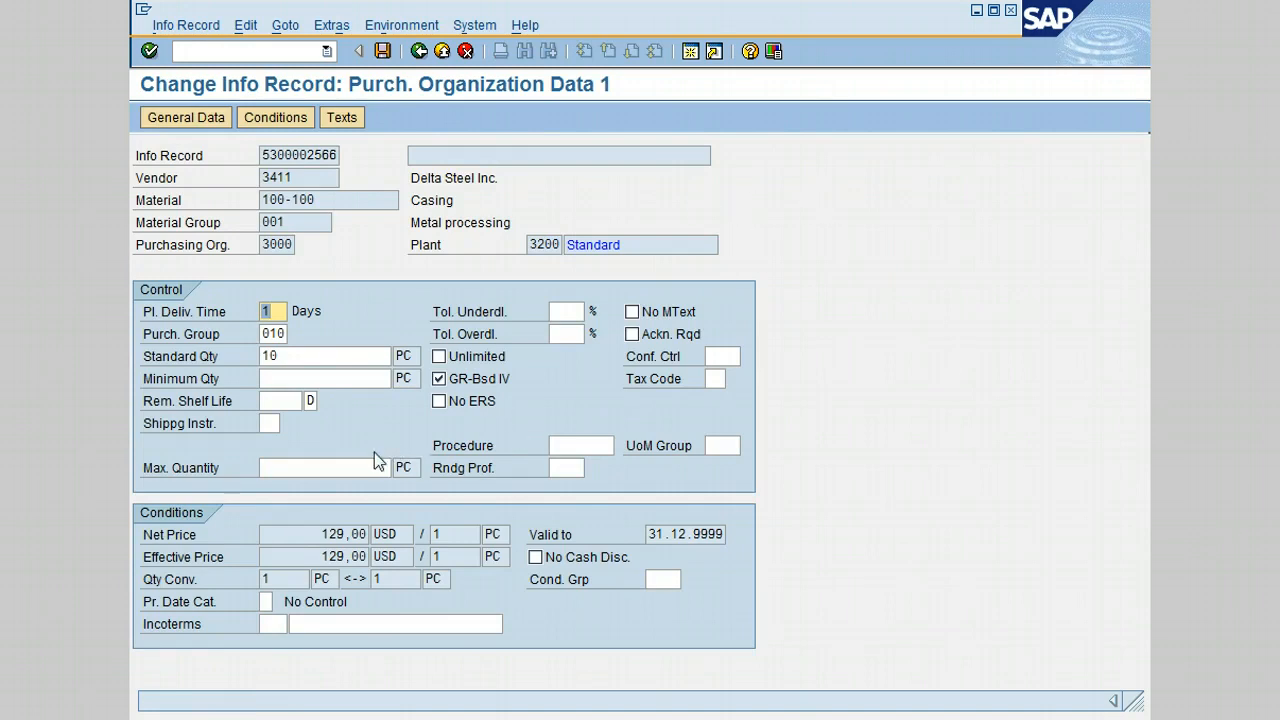
{"action": "mouse_move", "coordinate": [351, 414]}
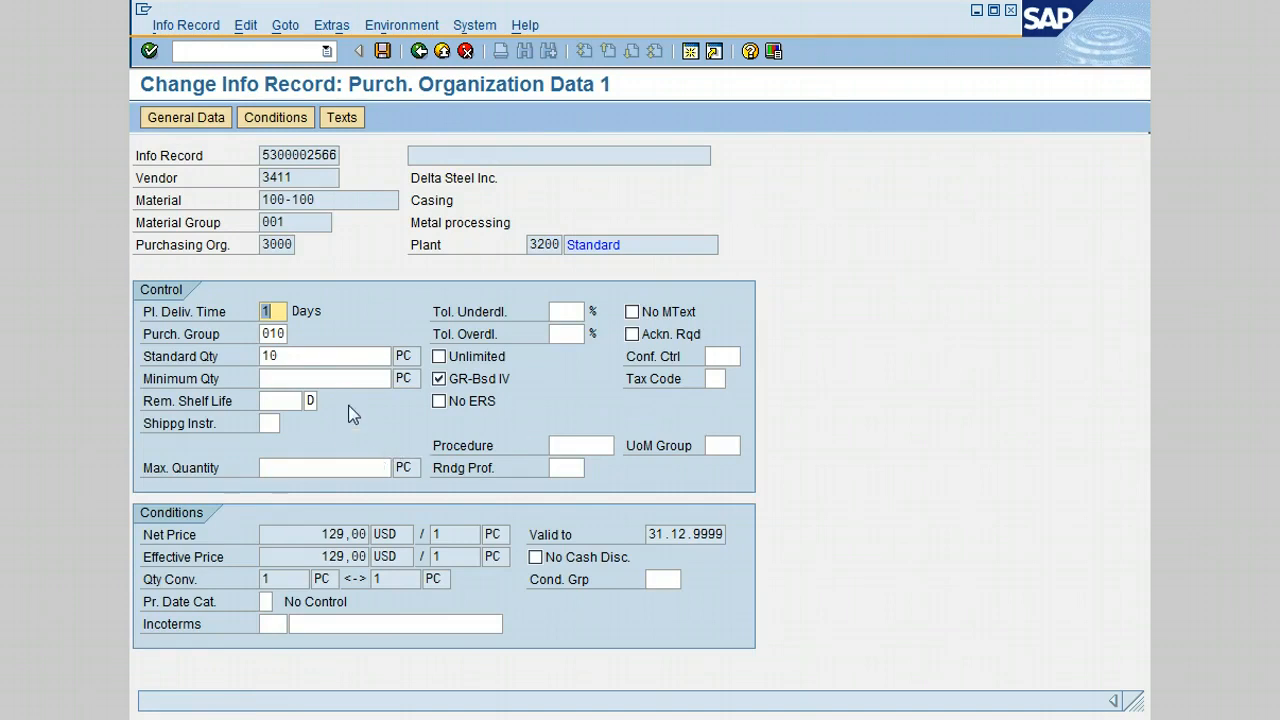
{"action": "mouse_move", "coordinate": [380, 423]}
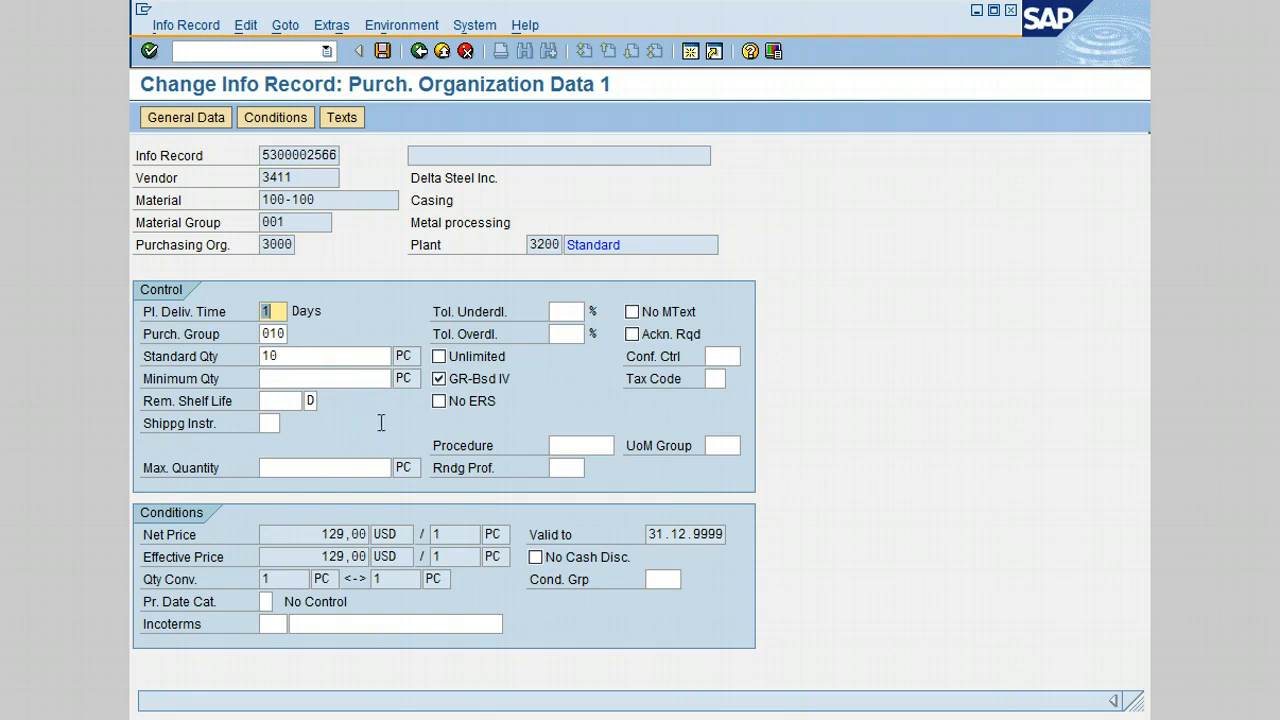
{"action": "mouse_move", "coordinate": [380, 139]}
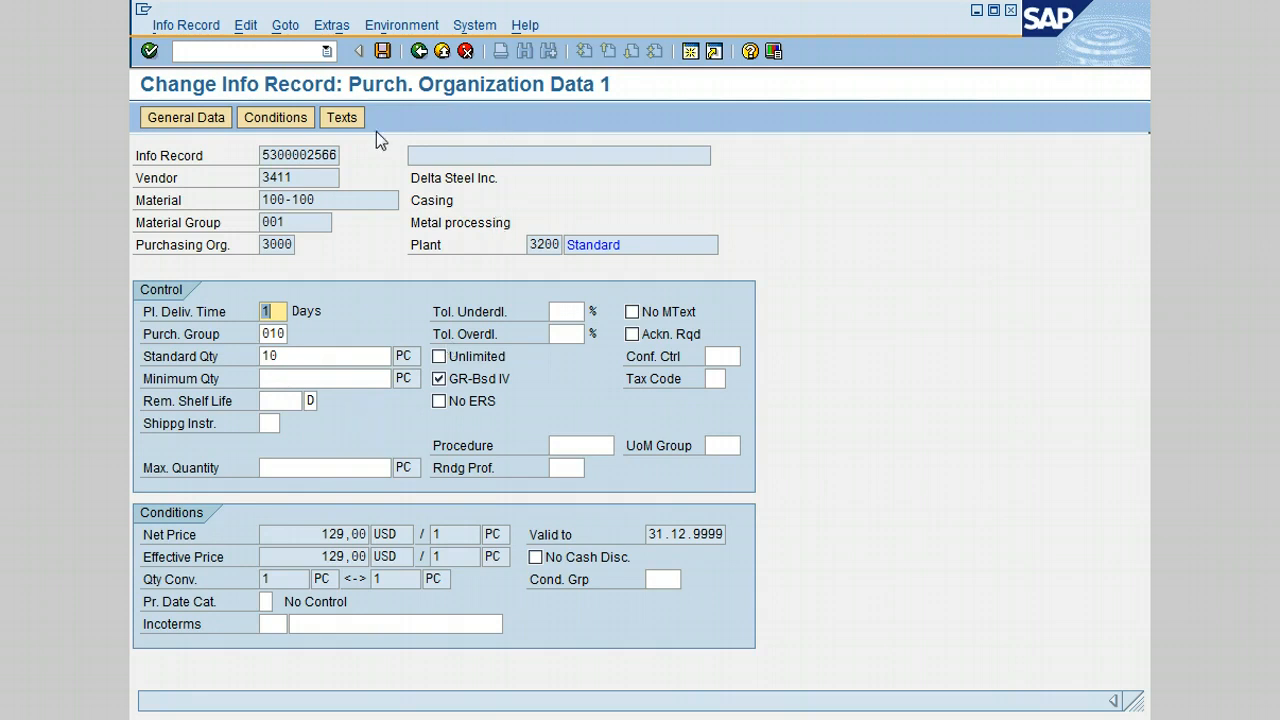
{"action": "mouse_move", "coordinate": [419, 51]}
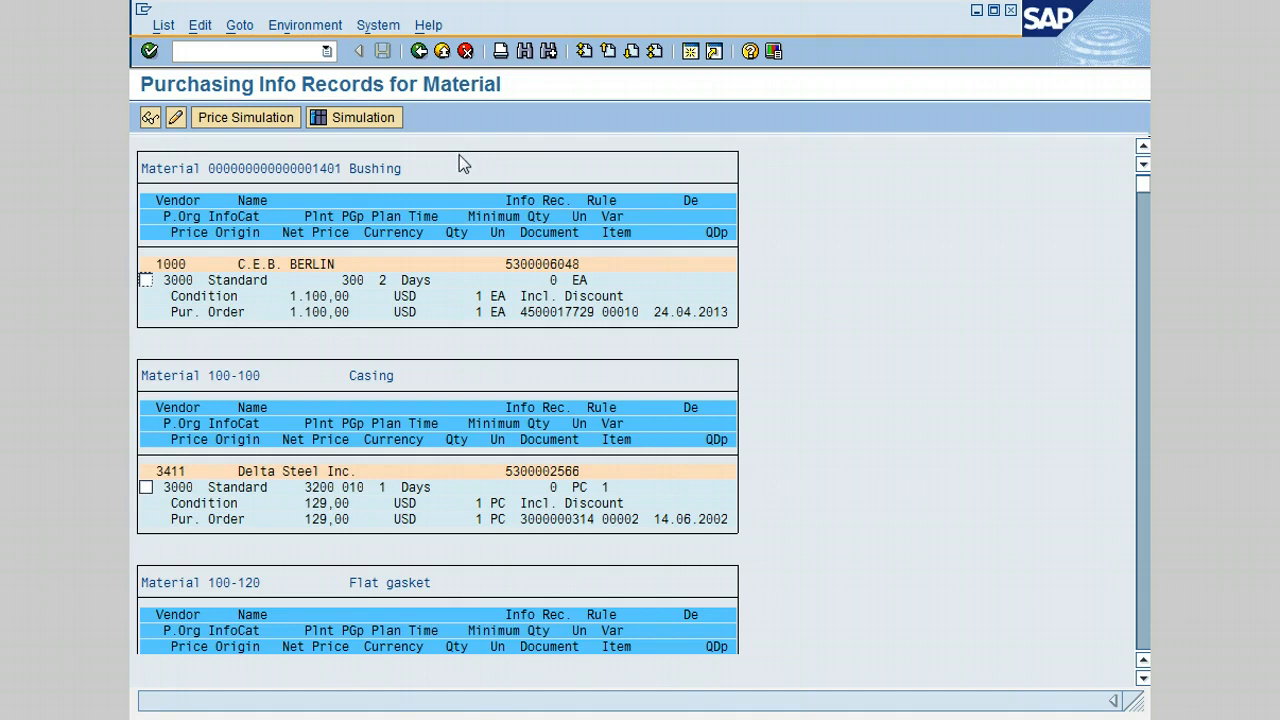
{"action": "mouse_move", "coordinate": [470, 170]}
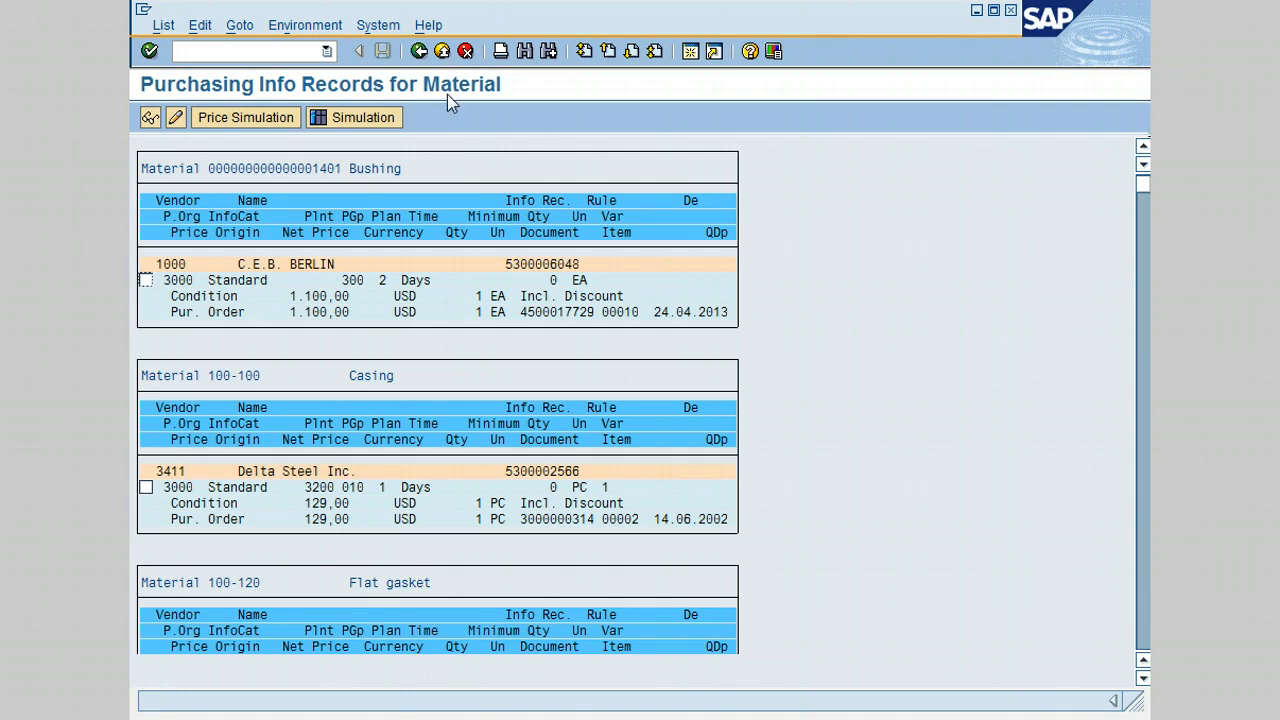
{"action": "mouse_move", "coordinate": [442, 51]}
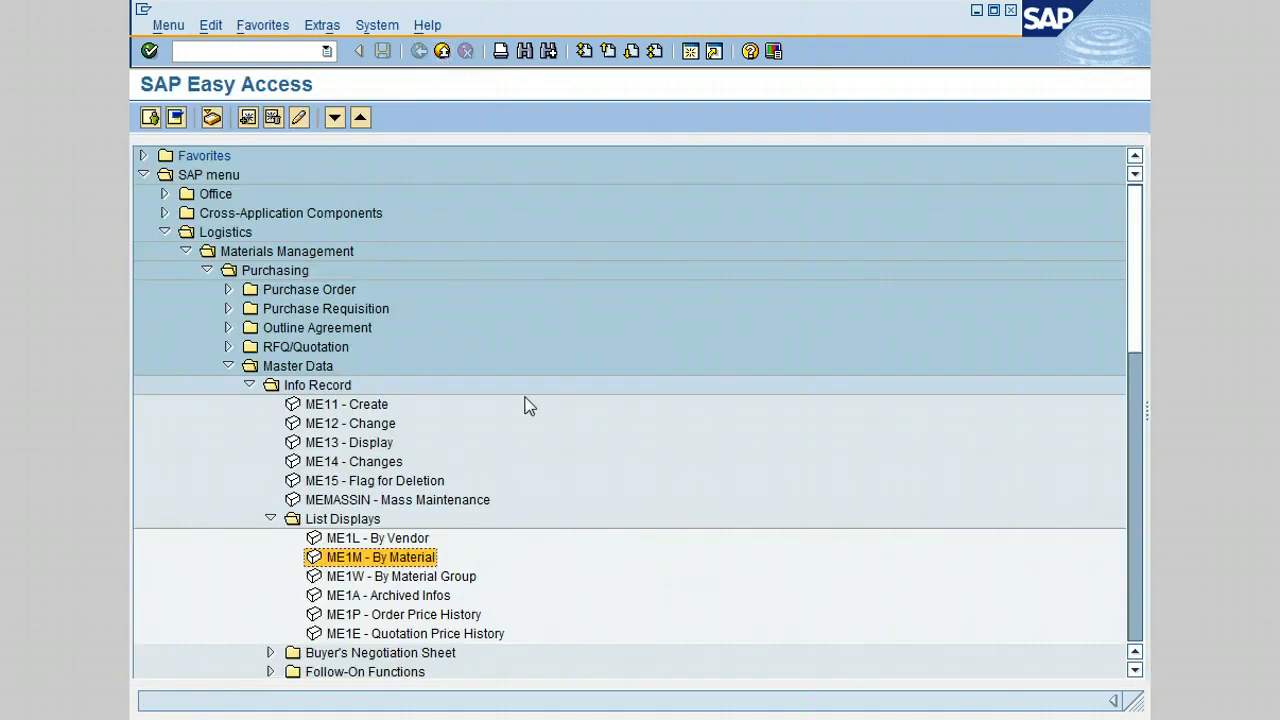
{"action": "mouse_move", "coordinate": [543, 497]}
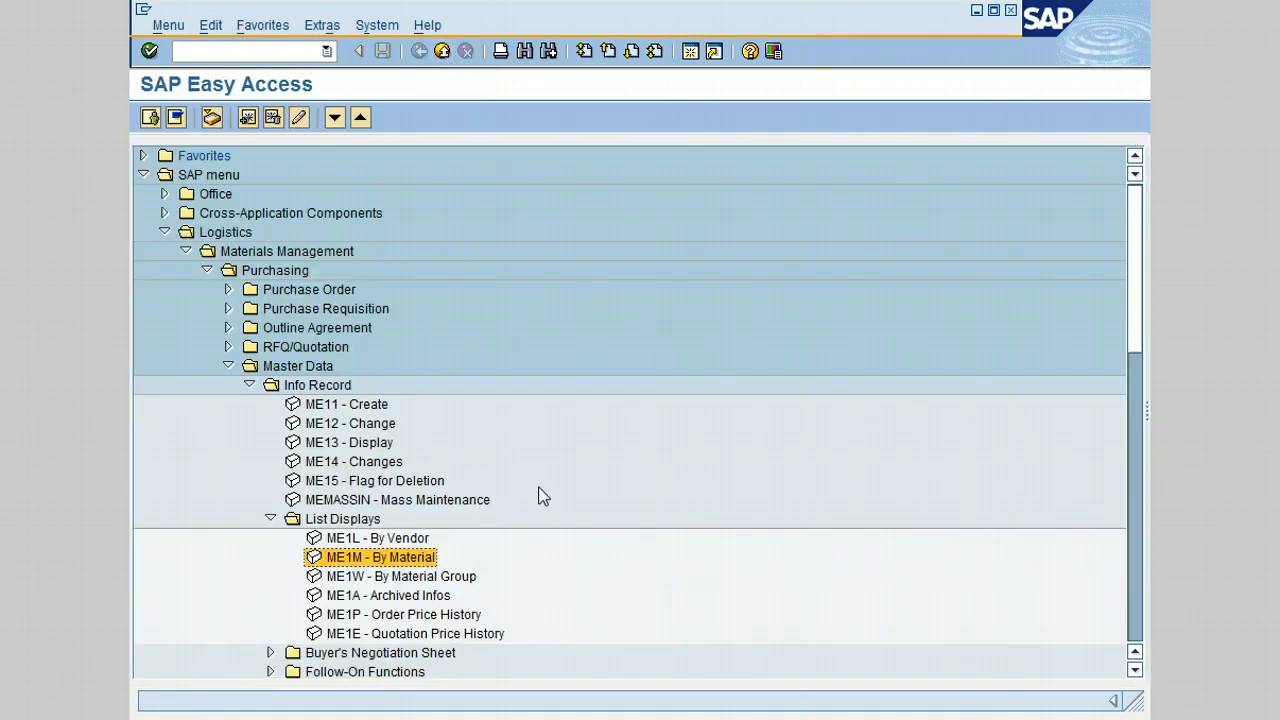
{"action": "mouse_move", "coordinate": [518, 582]}
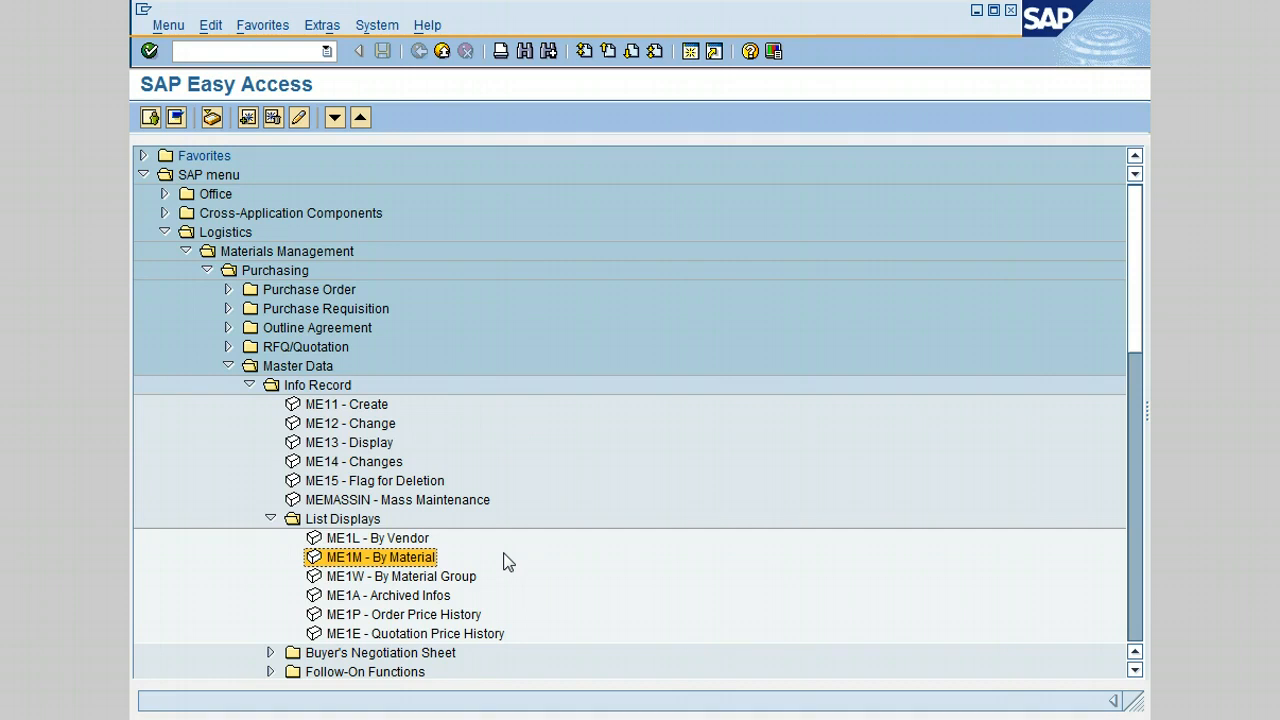
{"action": "mouse_move", "coordinate": [260, 580]}
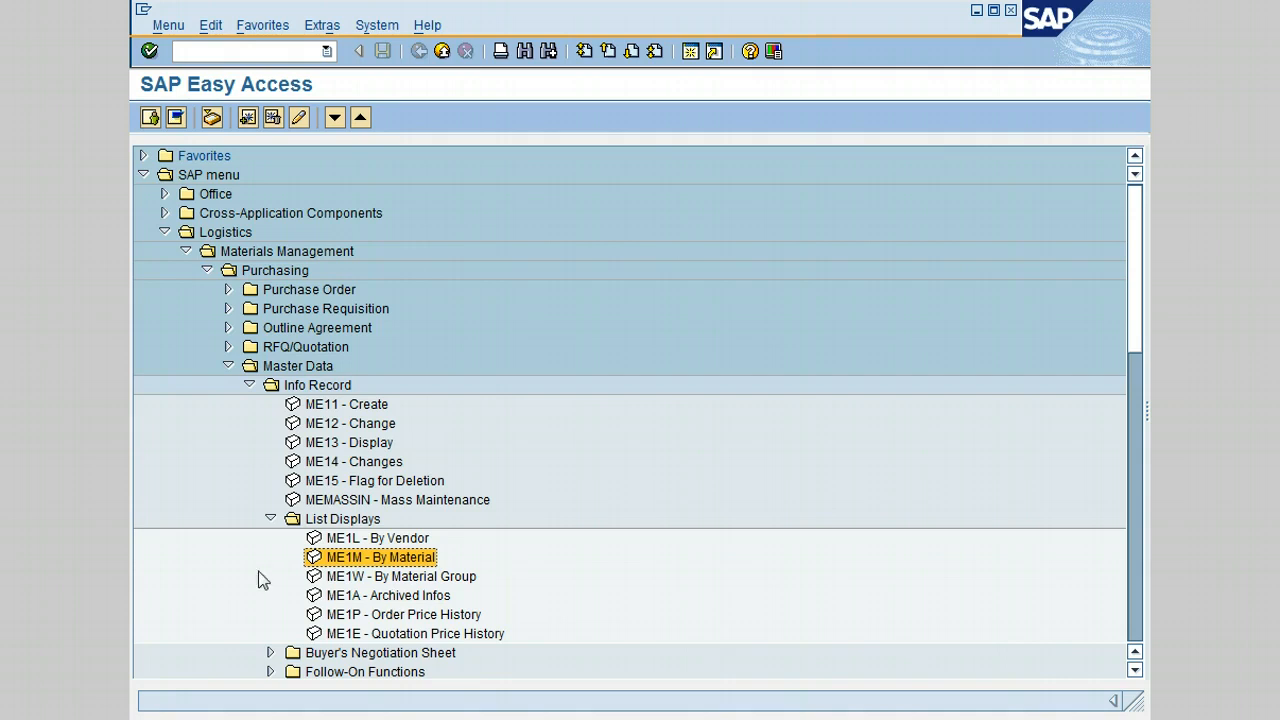